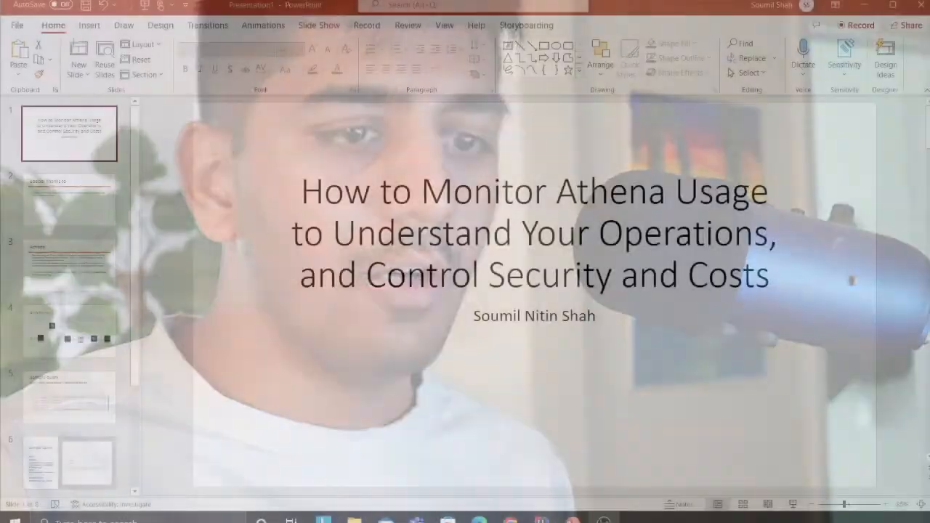
Step through slides 4, 1, 2 and 3, ending on the slide 4 architecture diagram.
click(69, 331)
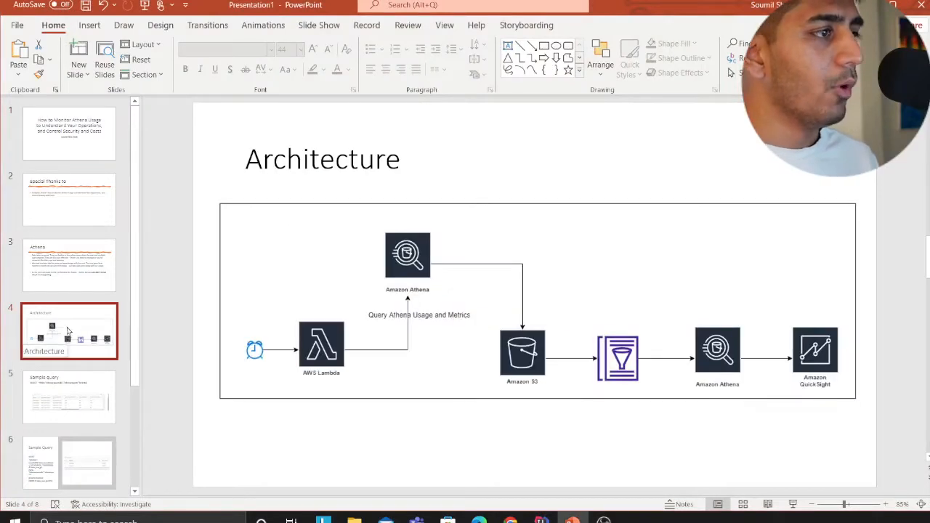
click(69, 133)
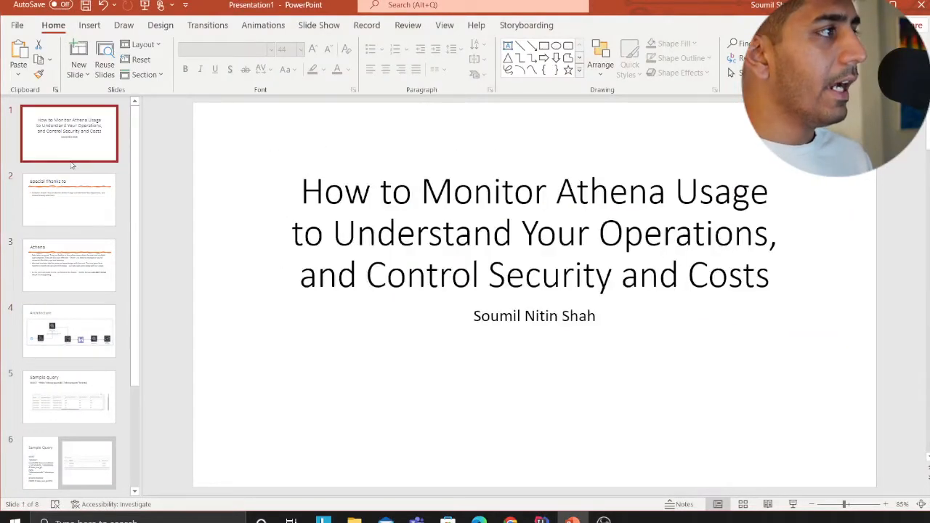
click(69, 200)
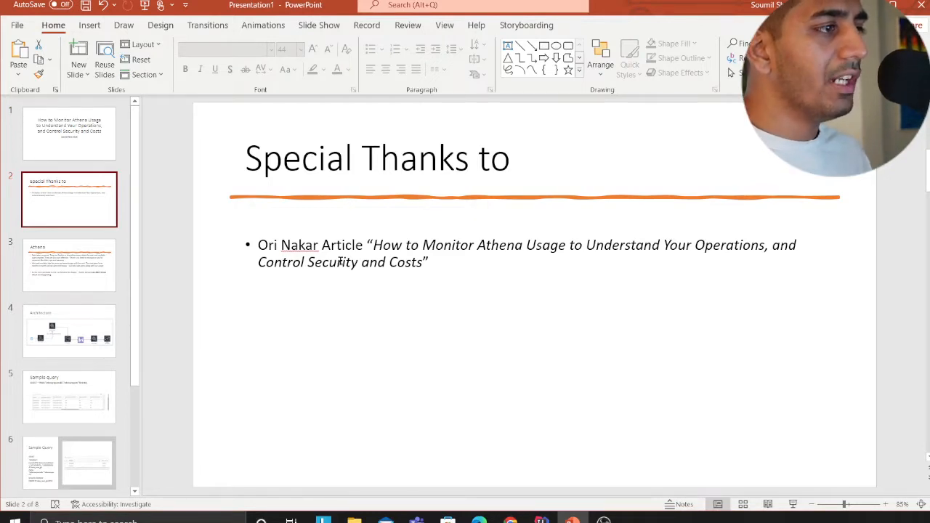
mouse_move(511, 258)
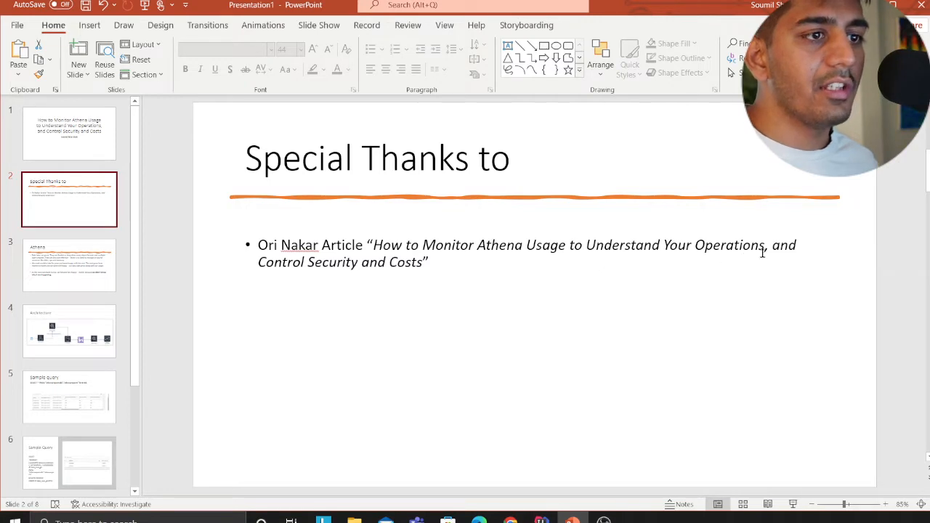
mouse_move(425, 277)
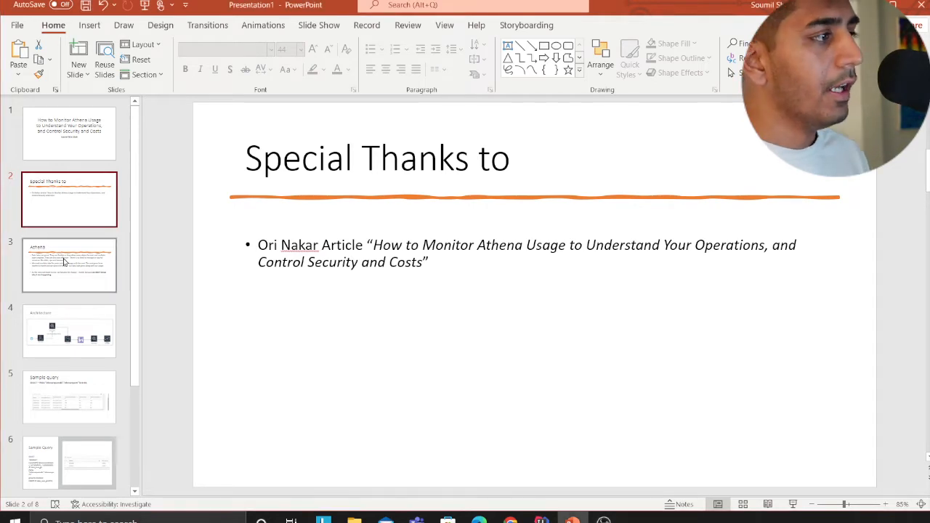
click(69, 265)
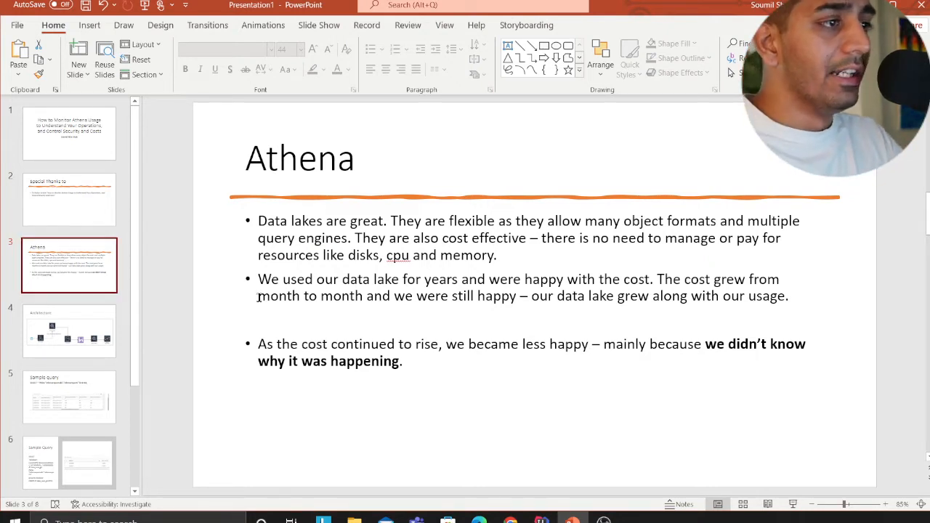
mouse_move(418, 313)
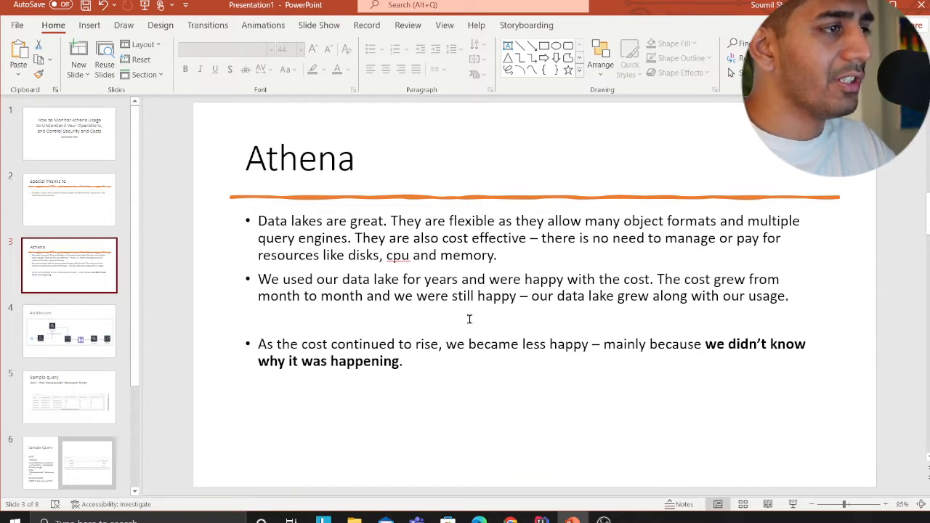
mouse_move(500, 311)
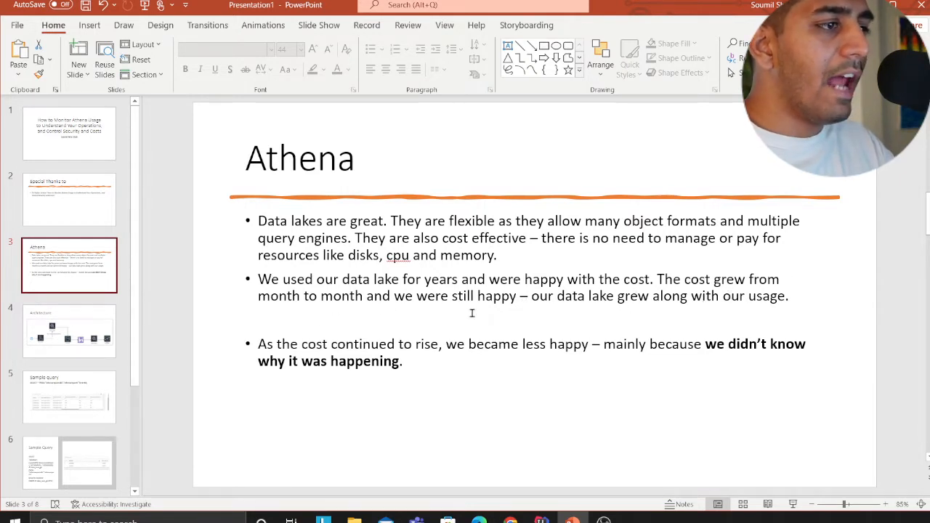
mouse_move(650, 315)
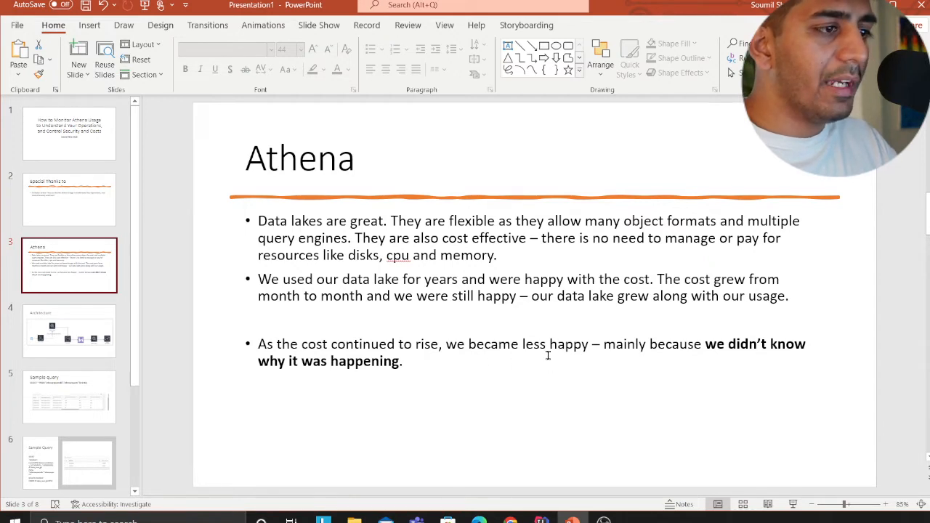
mouse_move(322, 383)
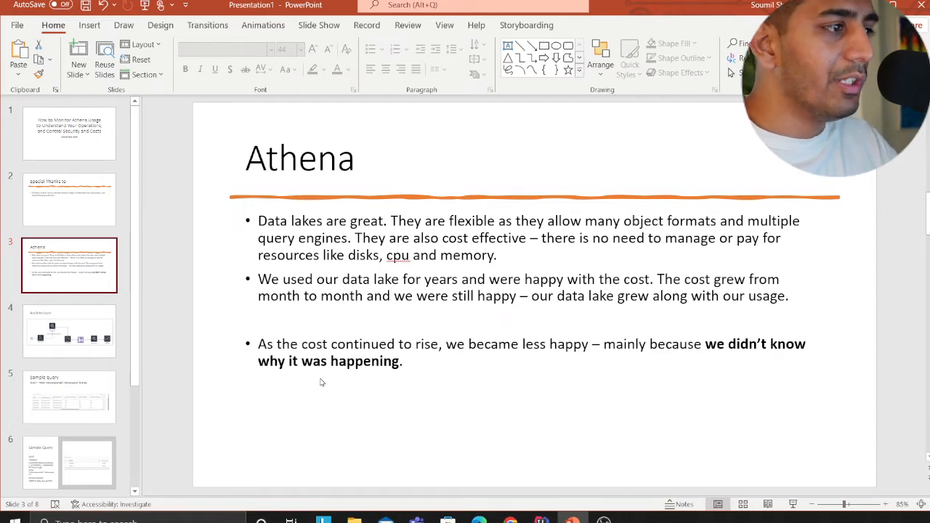
mouse_move(408, 341)
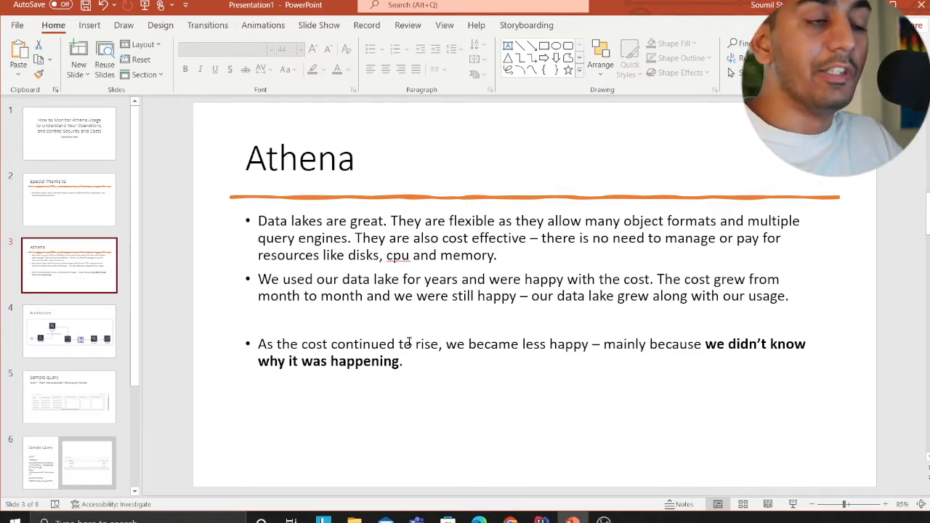
click(69, 330)
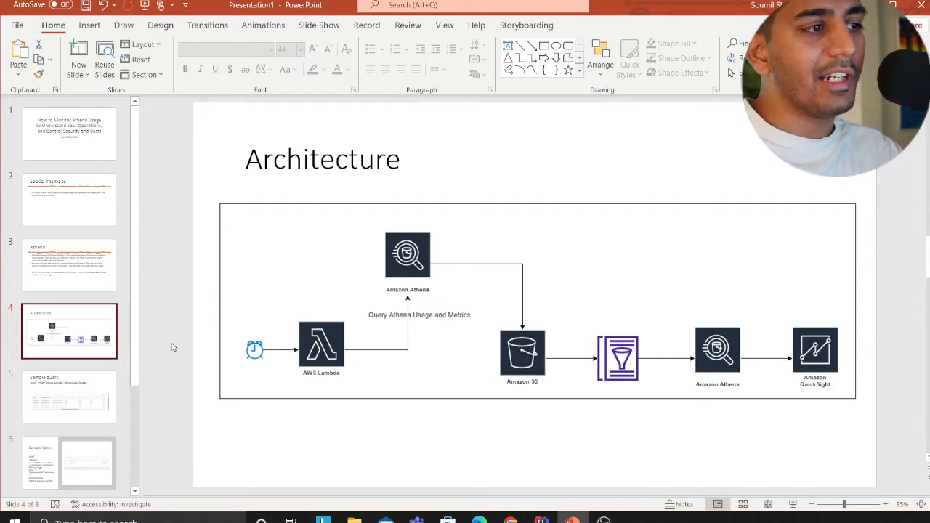
mouse_move(291, 352)
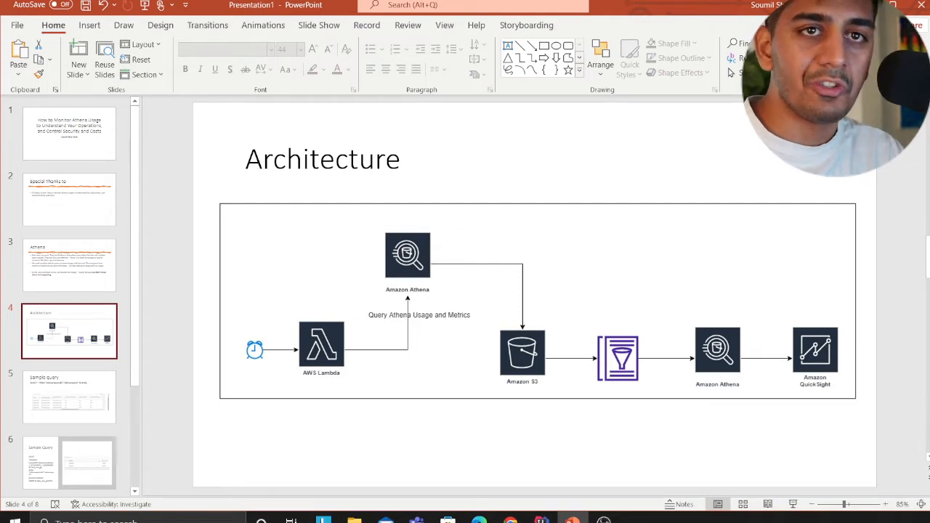
mouse_move(880, 423)
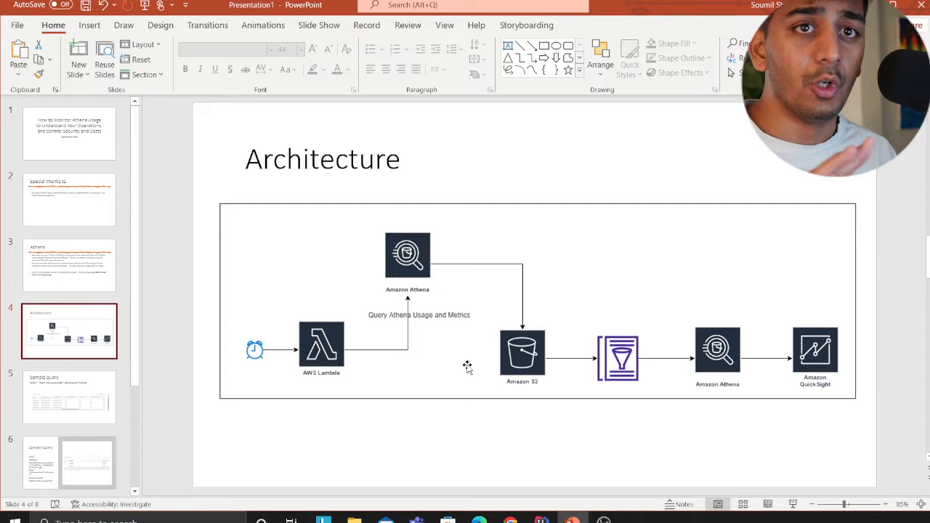
mouse_move(416, 325)
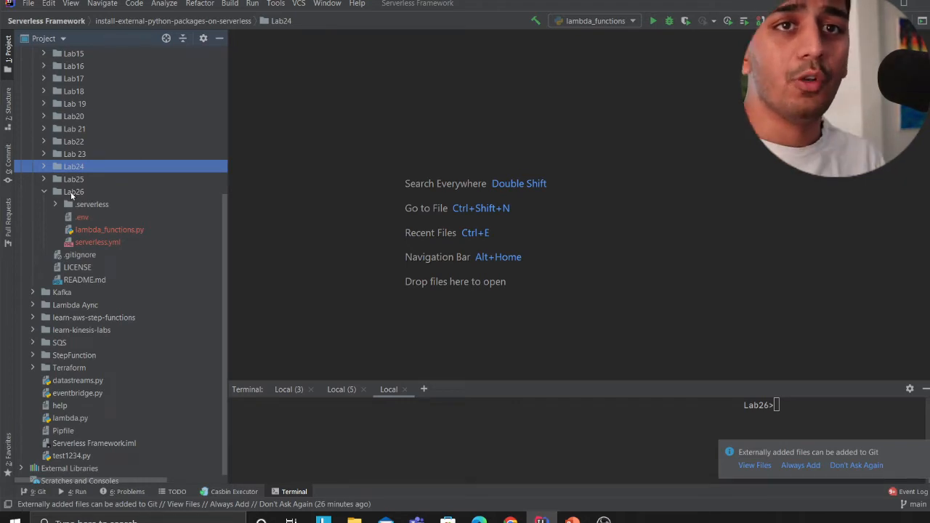
mouse_move(94, 229)
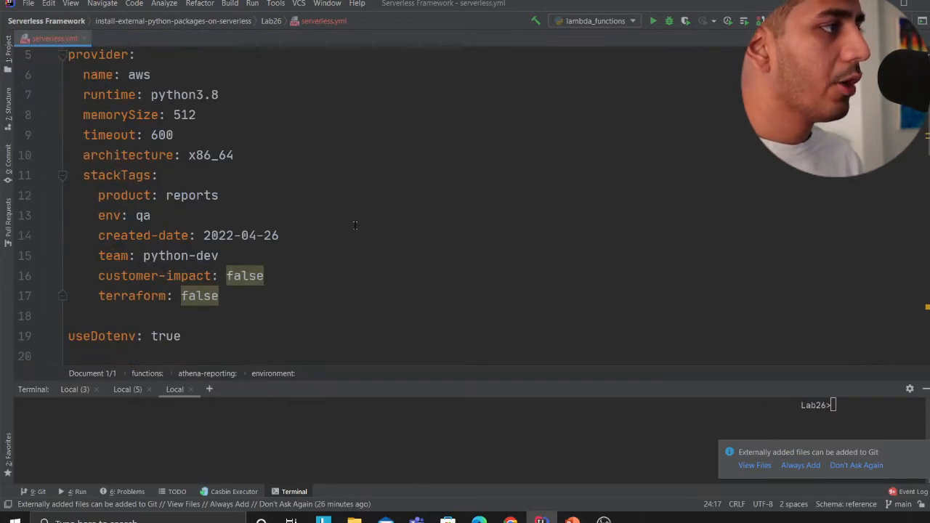
Scroll the config and highlight the REPORTS_BUCKETS S3 bucket variable.
scroll(down, 3)
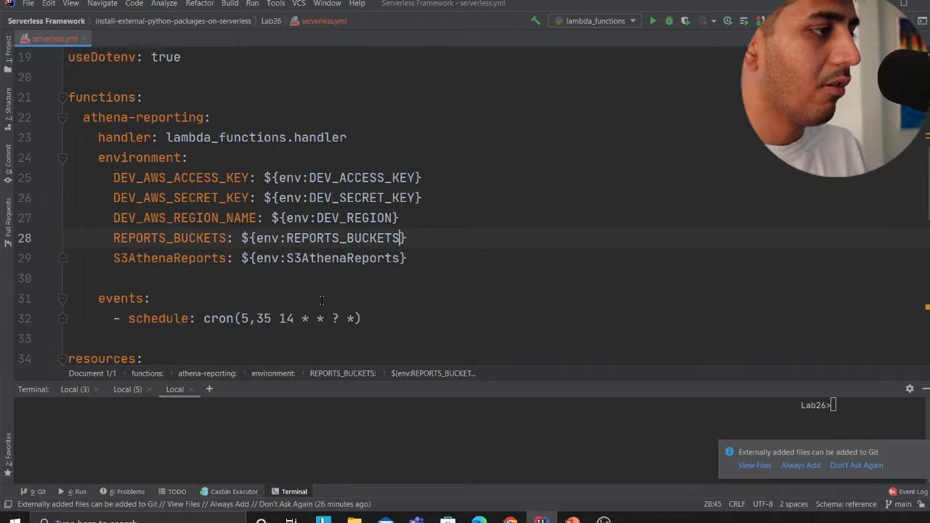
scroll(down, 3)
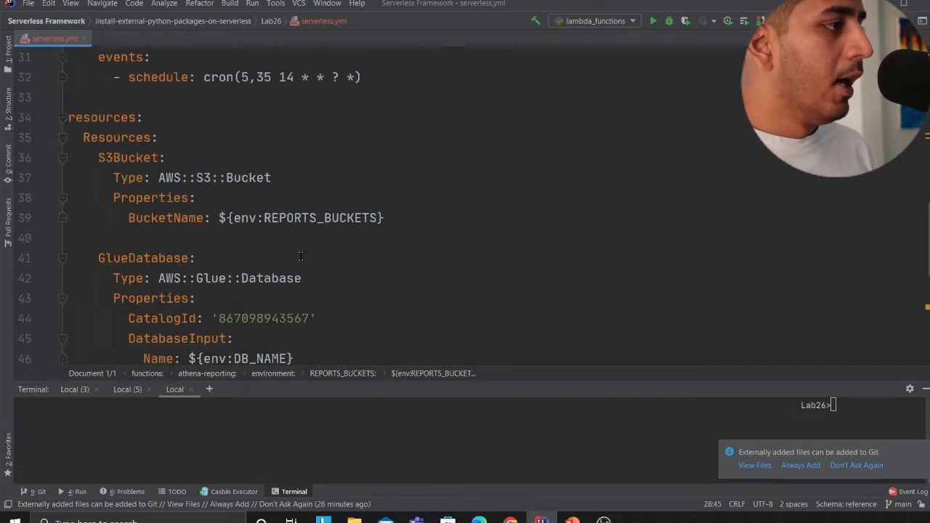
click(311, 218)
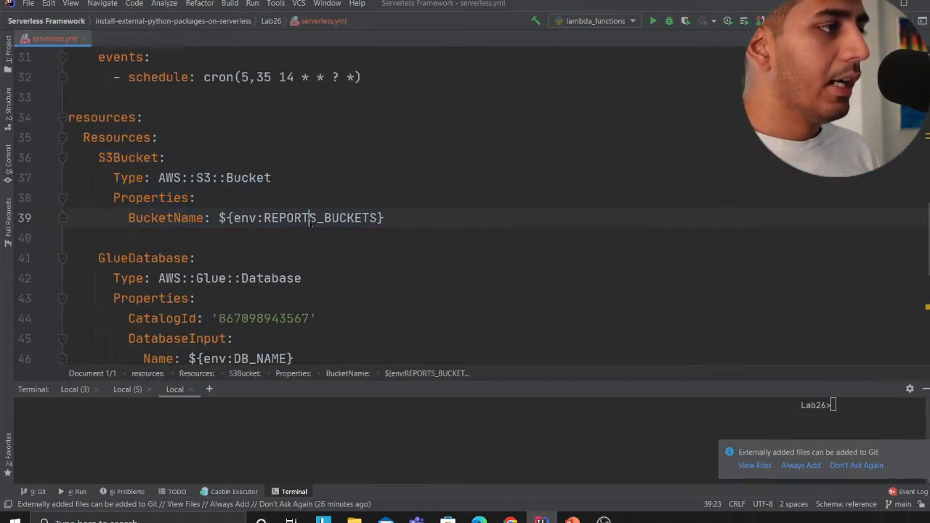
double_click(319, 217)
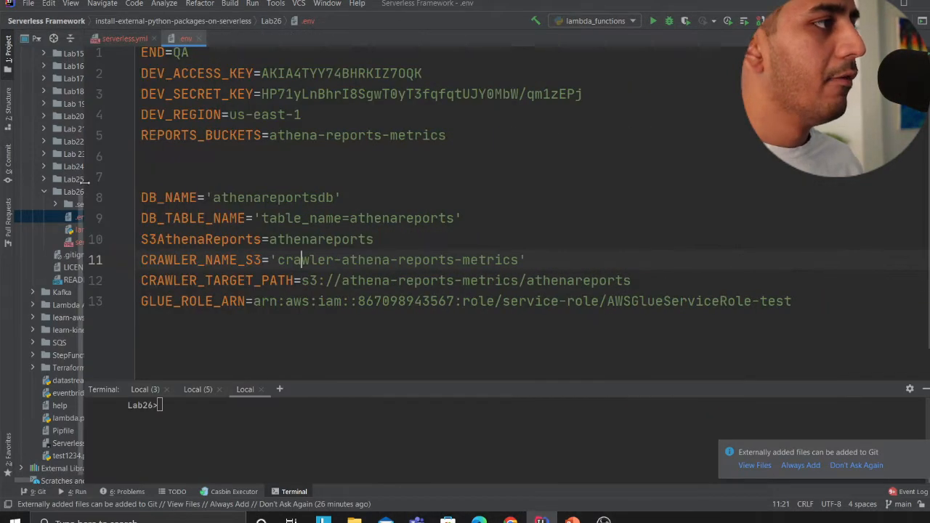
Review the crawler definition in serverless.yml and open lambda_functions.py.
click(125, 38)
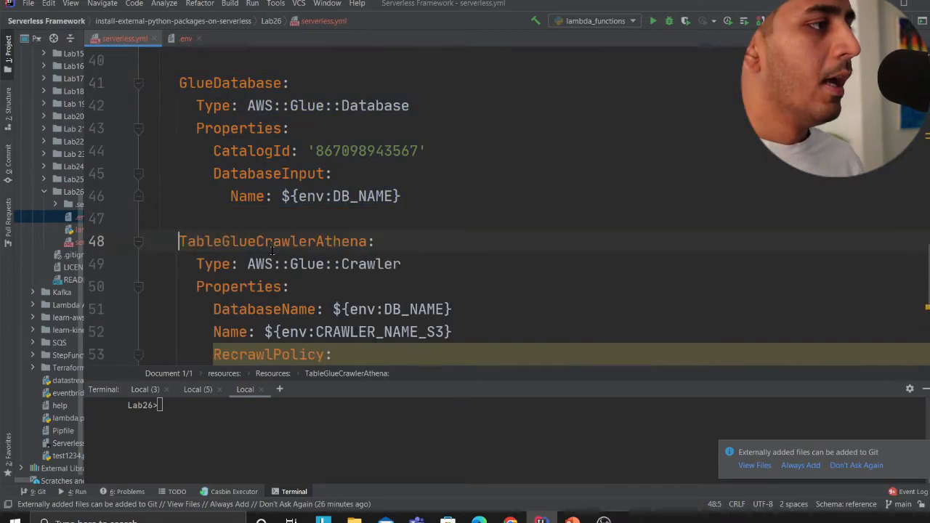
scroll(up, 3)
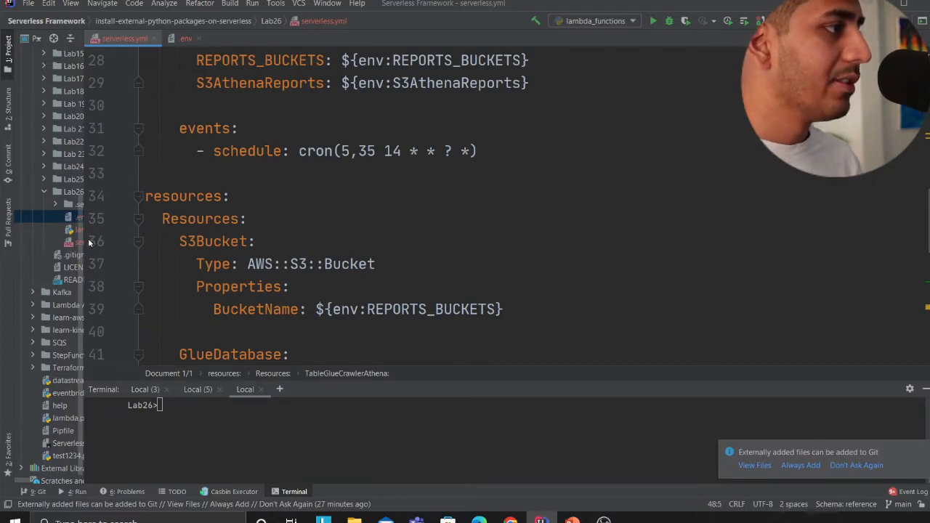
click(100, 229)
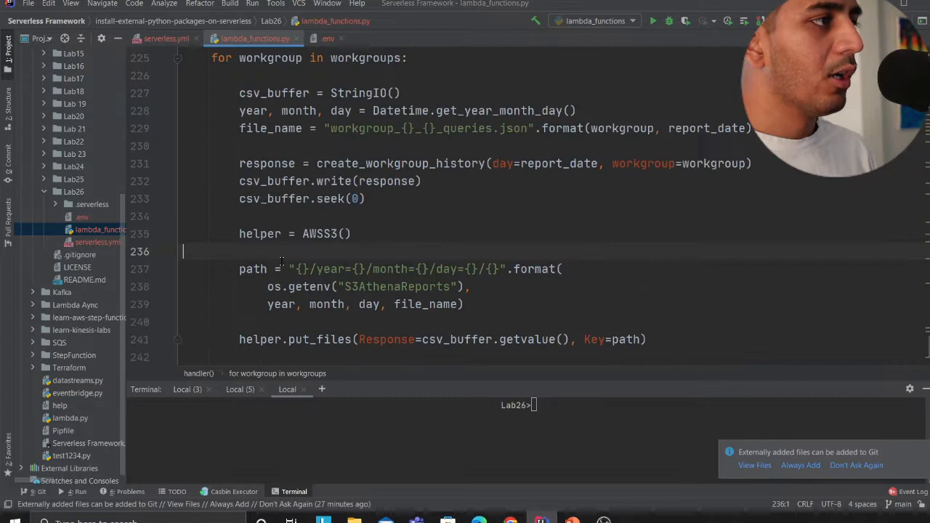
Highlight handler()'s response variable and year/month/day helper, then maximize the terminal.
scroll(up, 3)
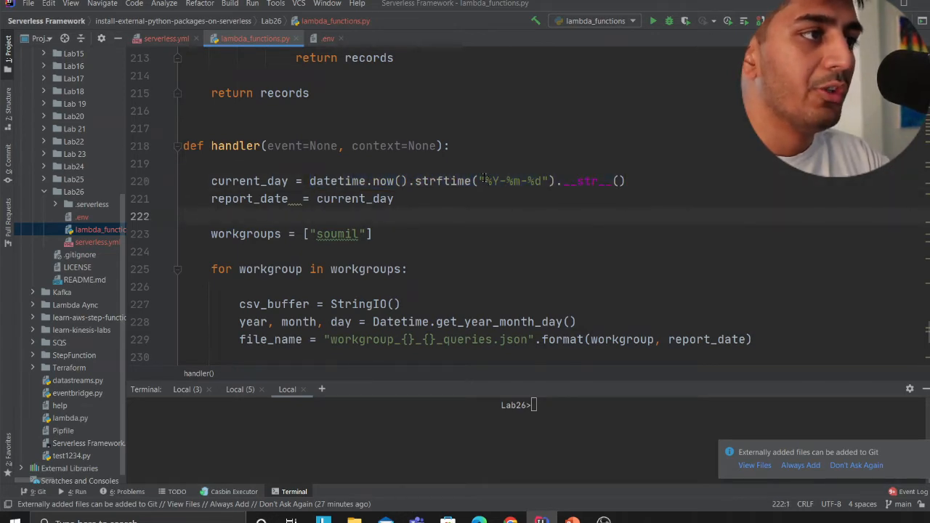
scroll(down, 3)
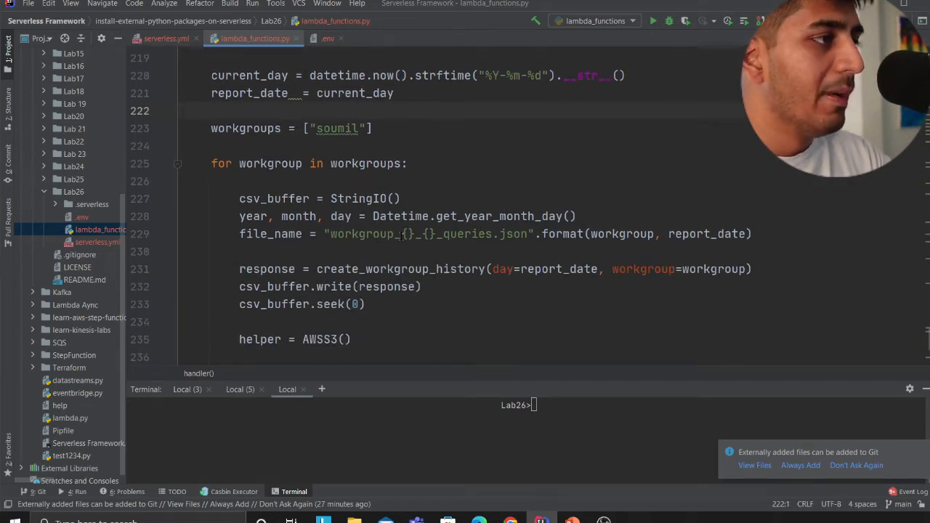
double_click(386, 286)
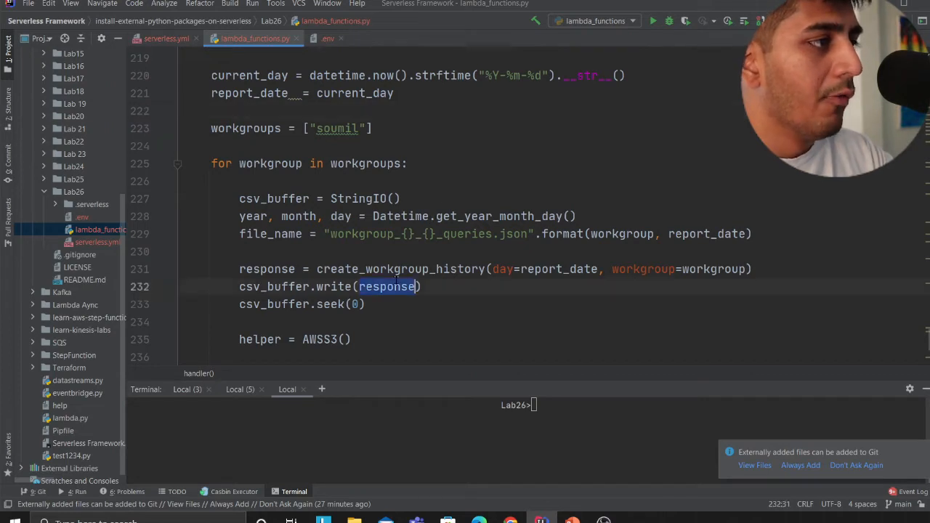
double_click(399, 269)
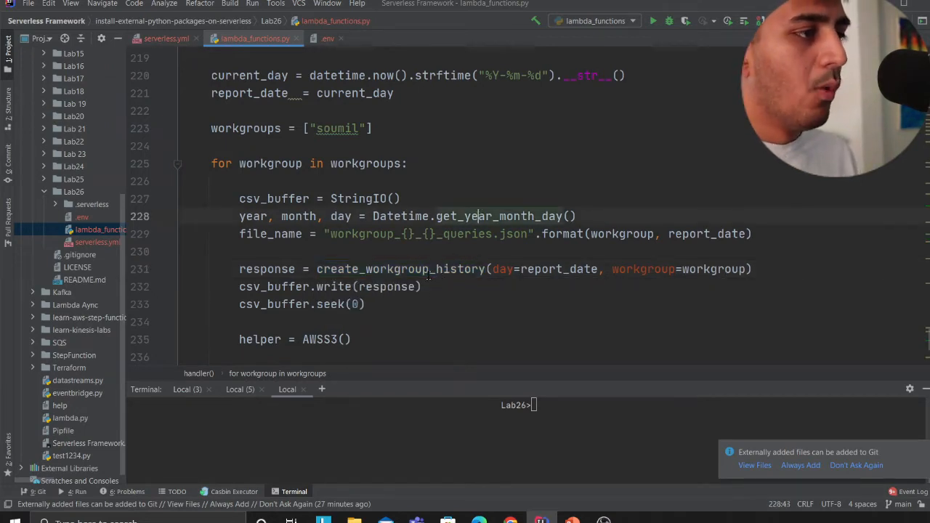
scroll(down, 3)
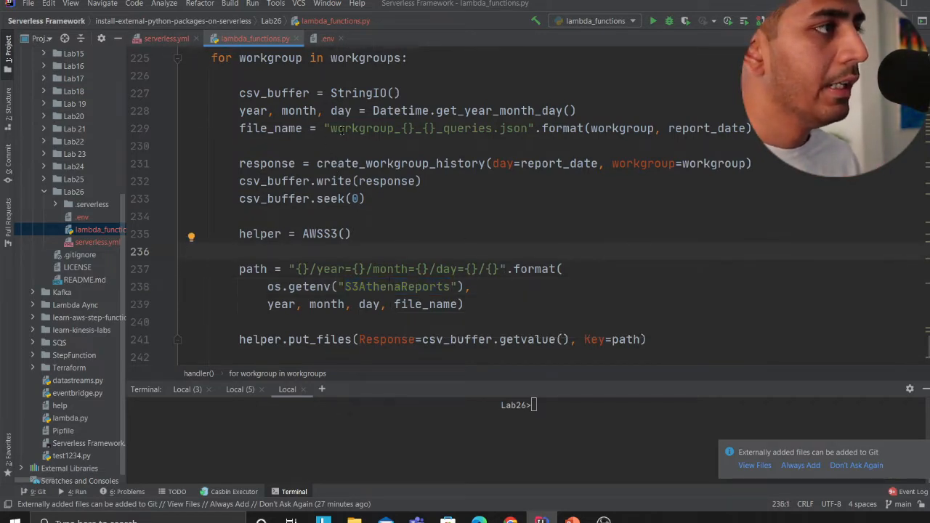
double_click(364, 128)
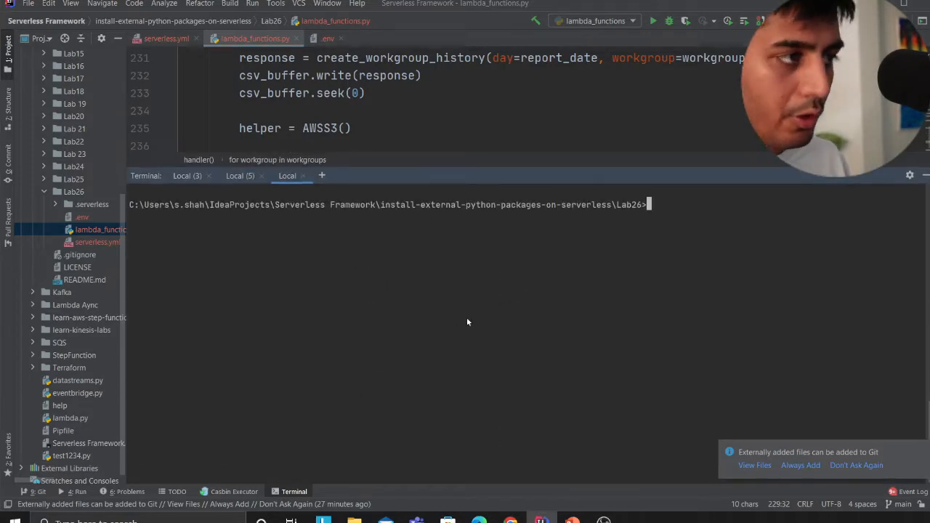
Run 'sls deploy' in the Lab26 terminal.
text(sls deploy)
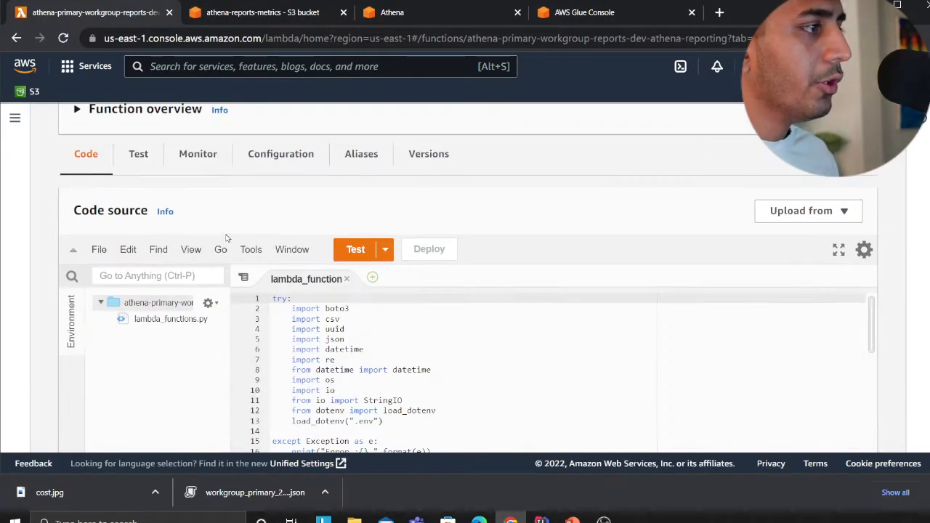
Inspect the Lambda's EventBridge trigger schedule details, then go to the athena-reports-metrics bucket.
scroll(up, 3)
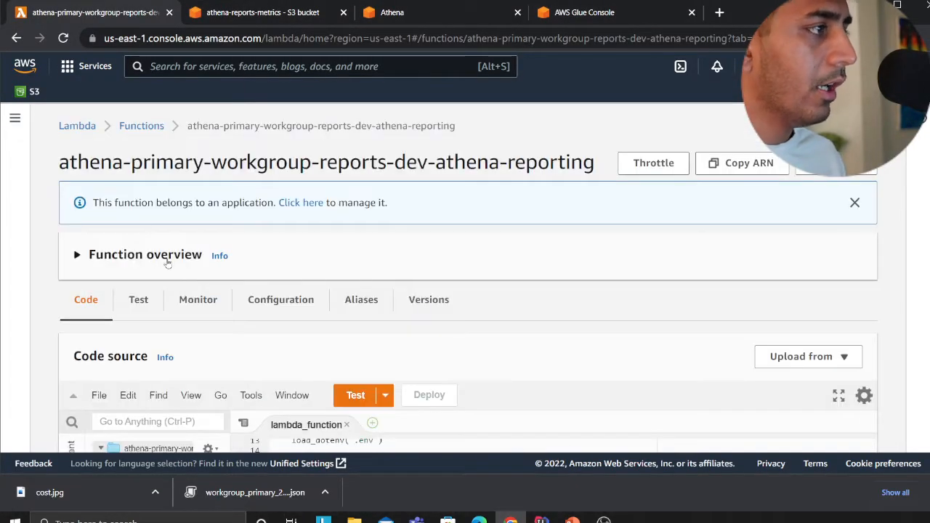
click(280, 300)
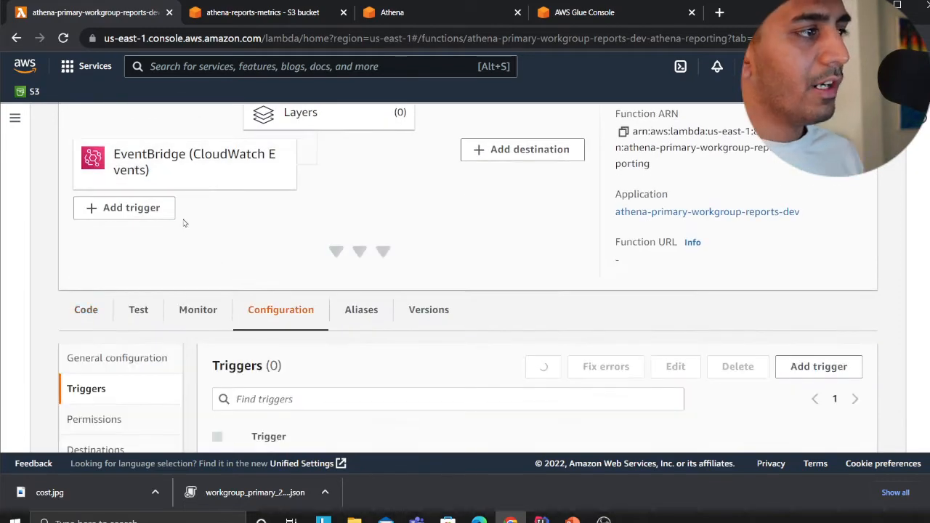
scroll(down, 3)
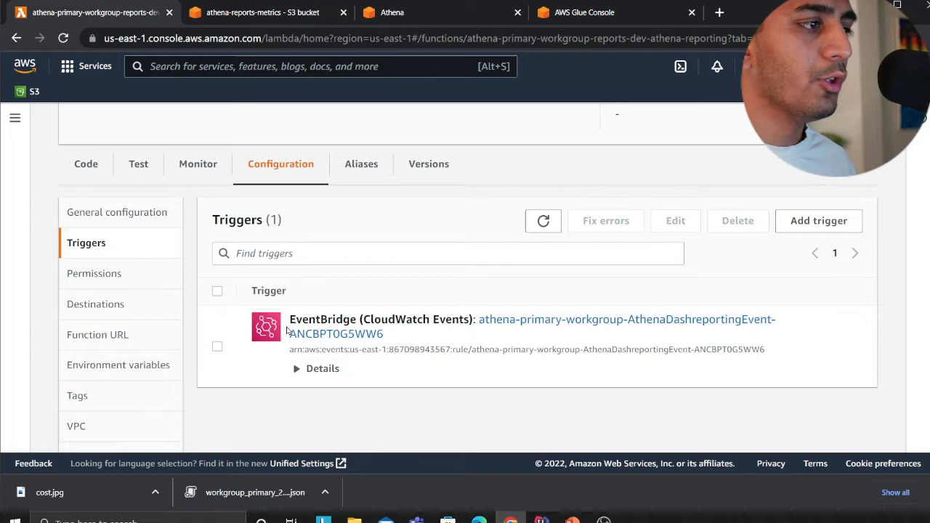
click(323, 368)
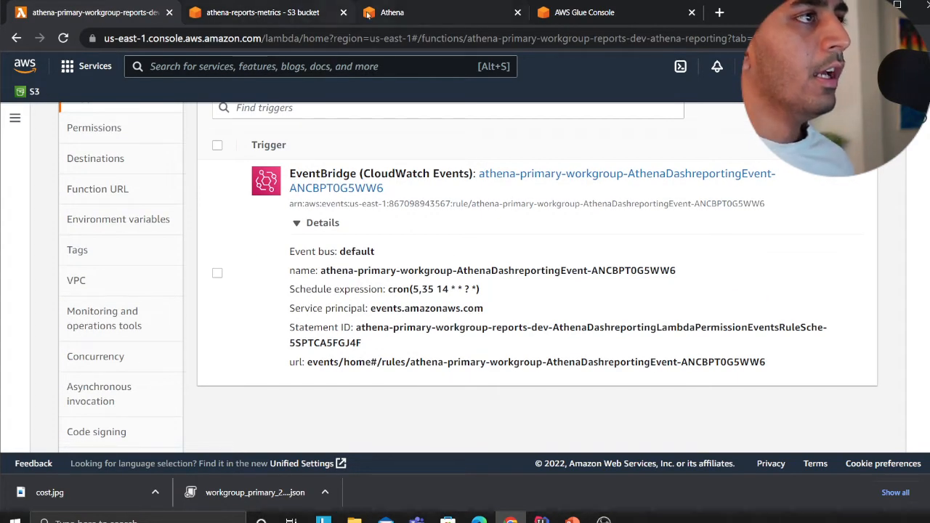
click(262, 13)
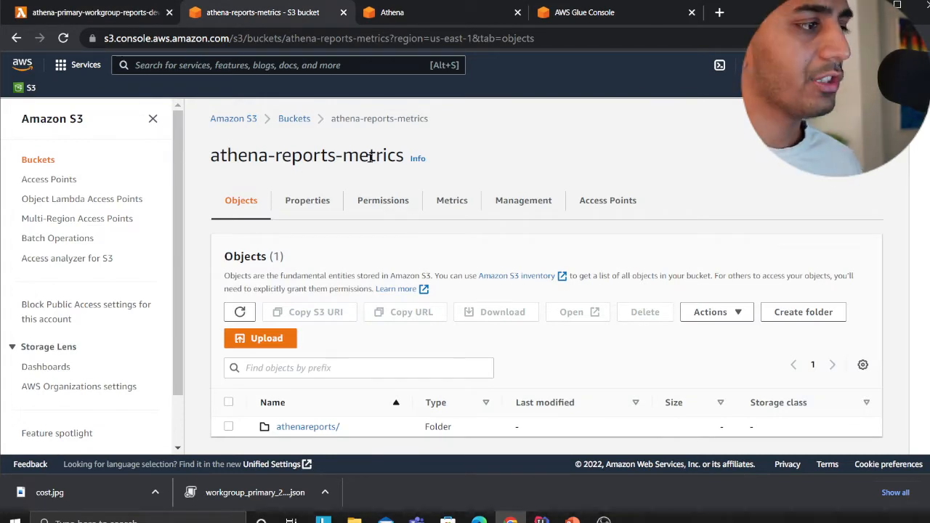
Browse athenareports down to the day=1 folder of exported JSON files.
click(307, 426)
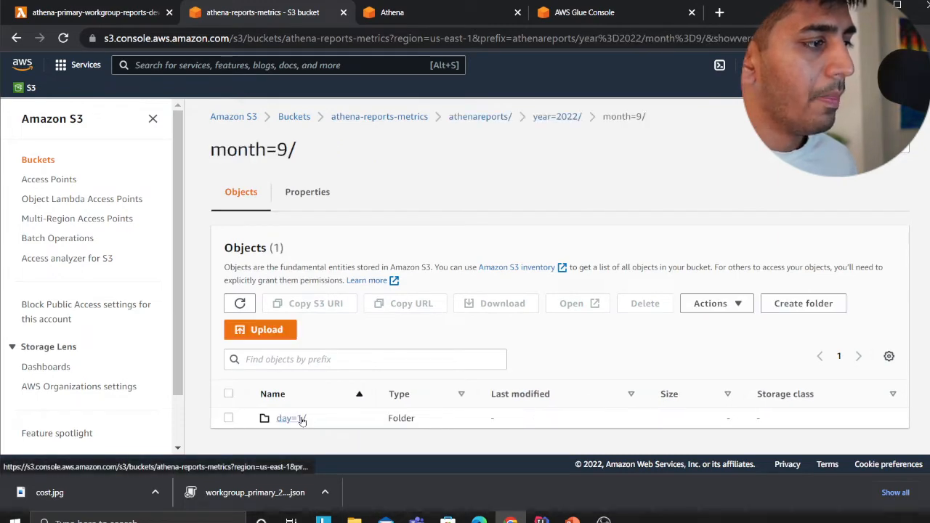
click(290, 418)
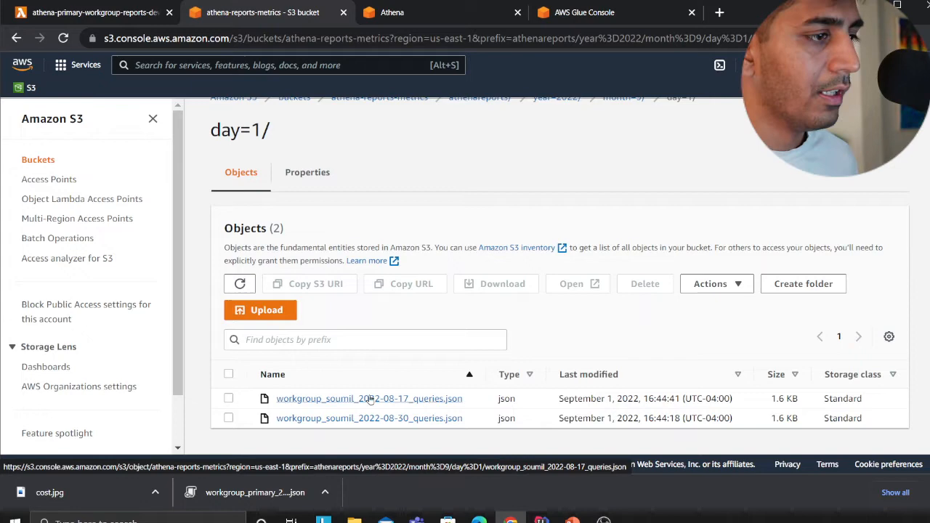
click(443, 13)
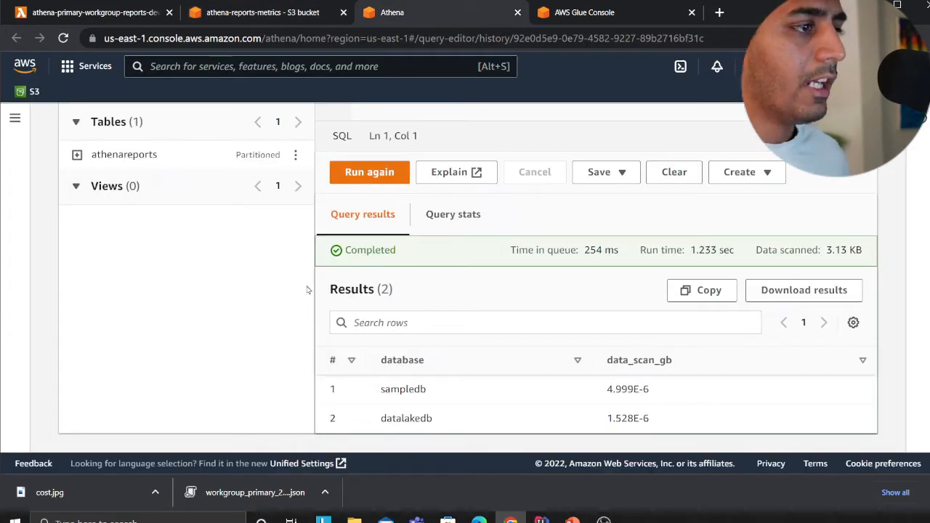
Open the sample query's results and scroll across all result columns.
click(369, 171)
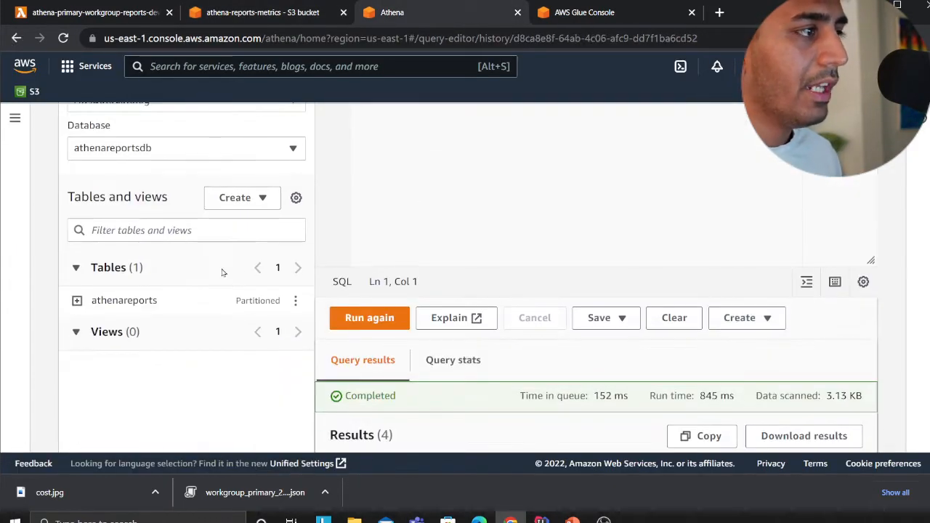
scroll(down, 3)
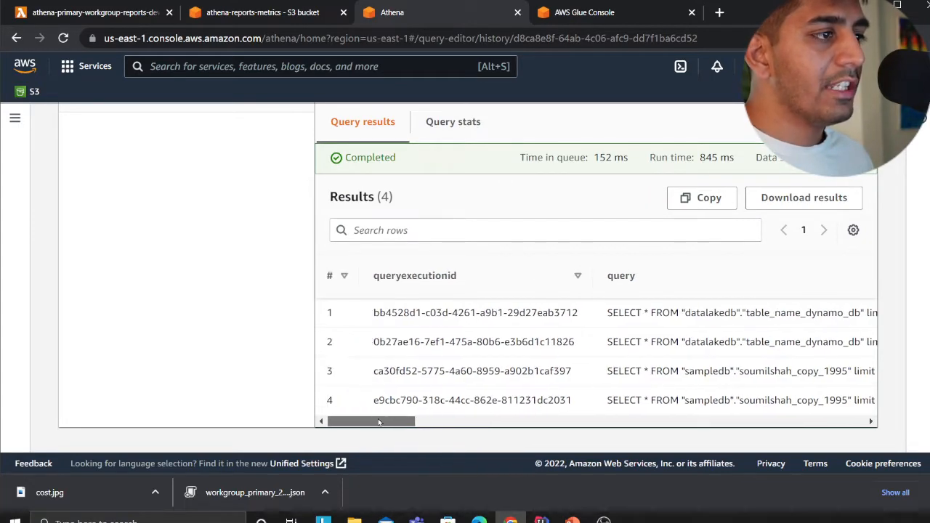
drag(370, 422, 403, 421)
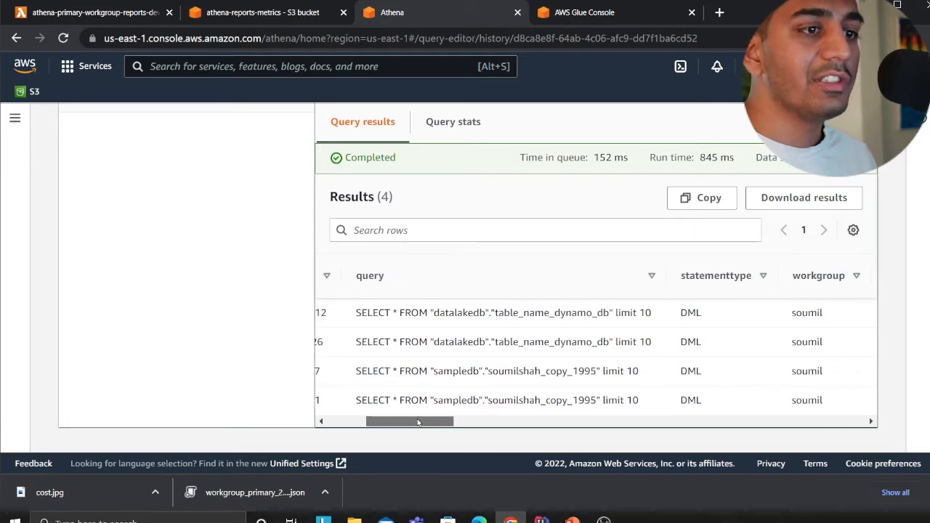
drag(409, 421, 424, 421)
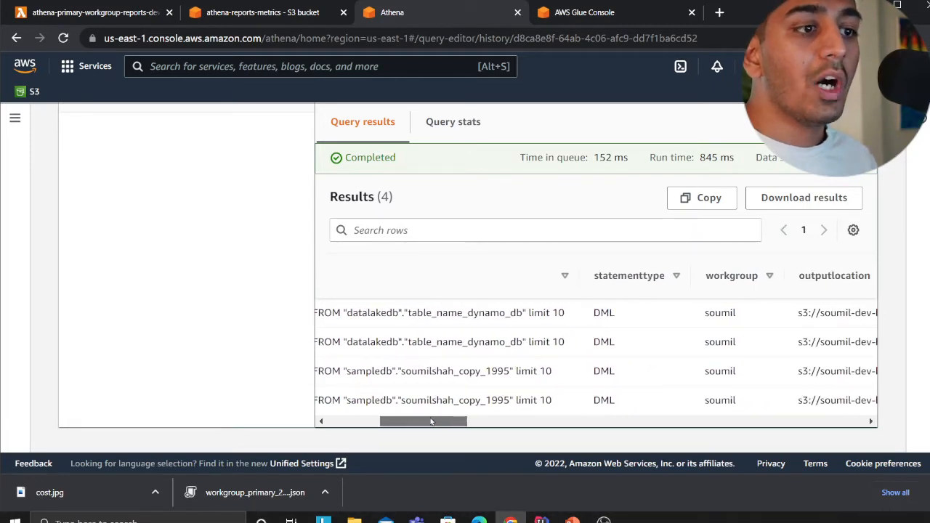
drag(424, 422, 446, 421)
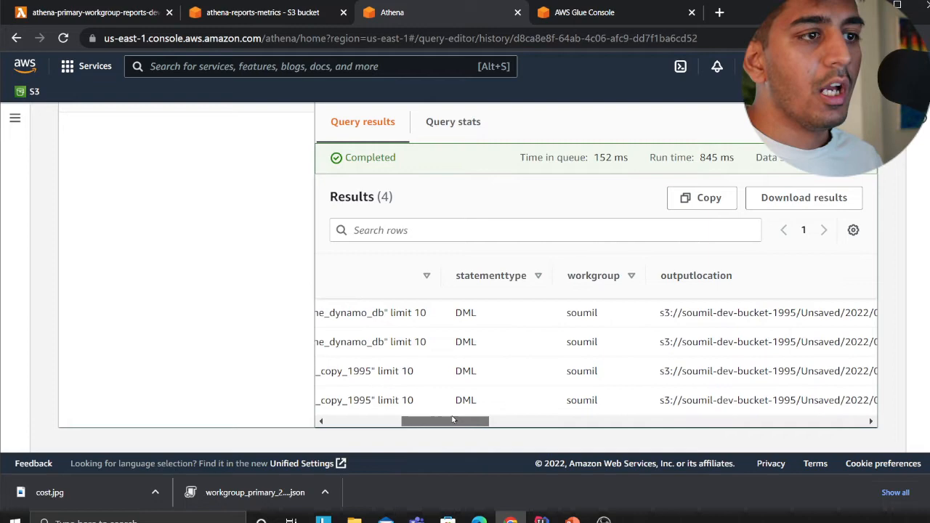
drag(445, 421, 561, 417)
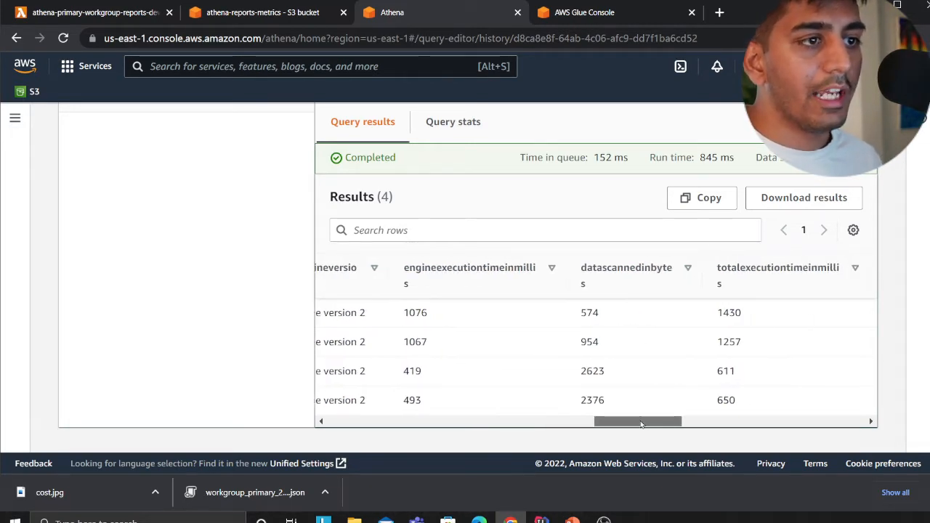
scroll(right, 3)
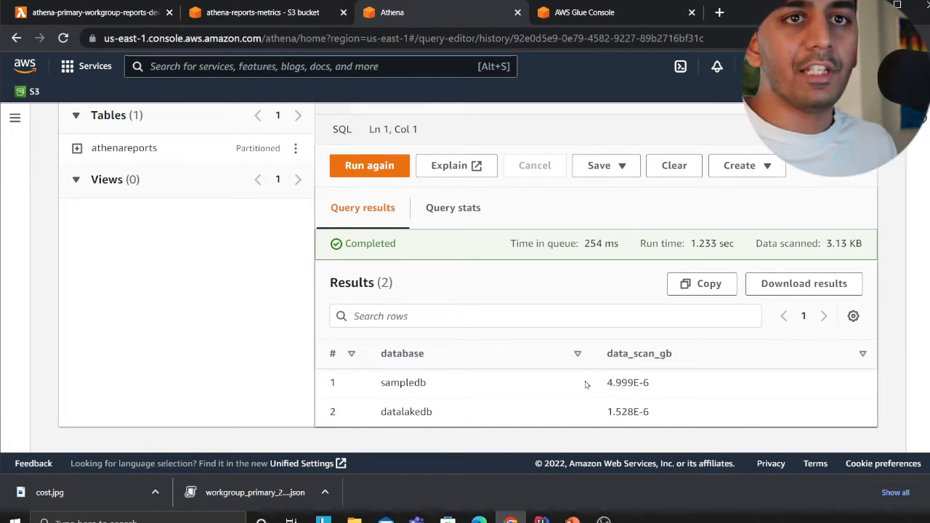
scroll(up, 3)
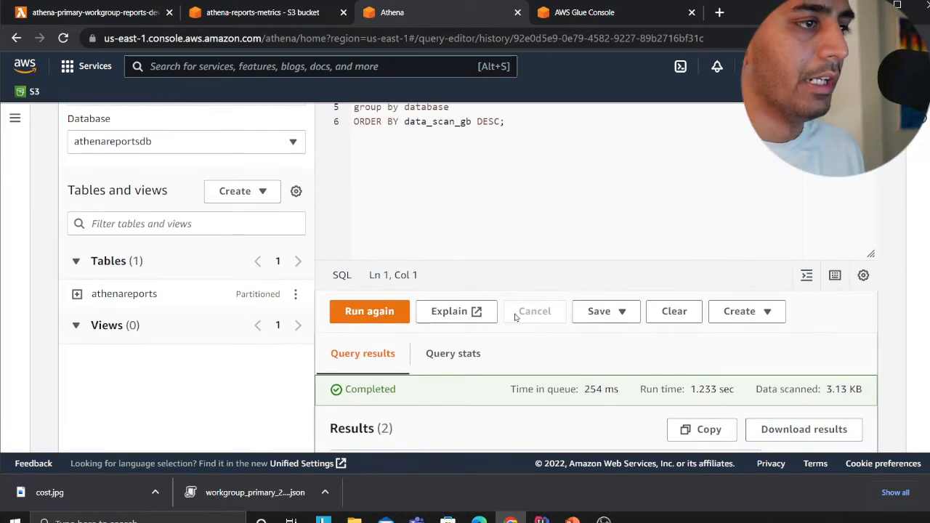
scroll(up, 3)
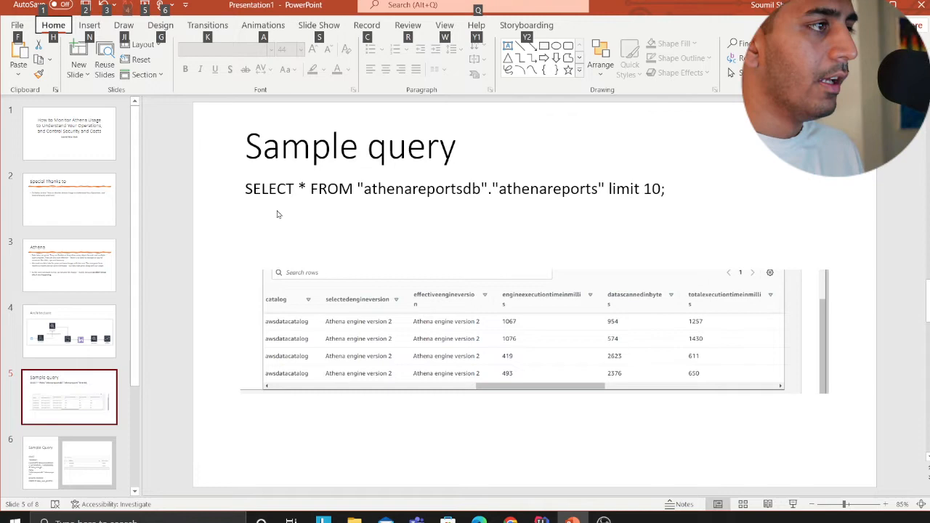
Show slides 6, 7 and 8: Sample Query, Sample Screenshots and conclusions.
click(454, 189)
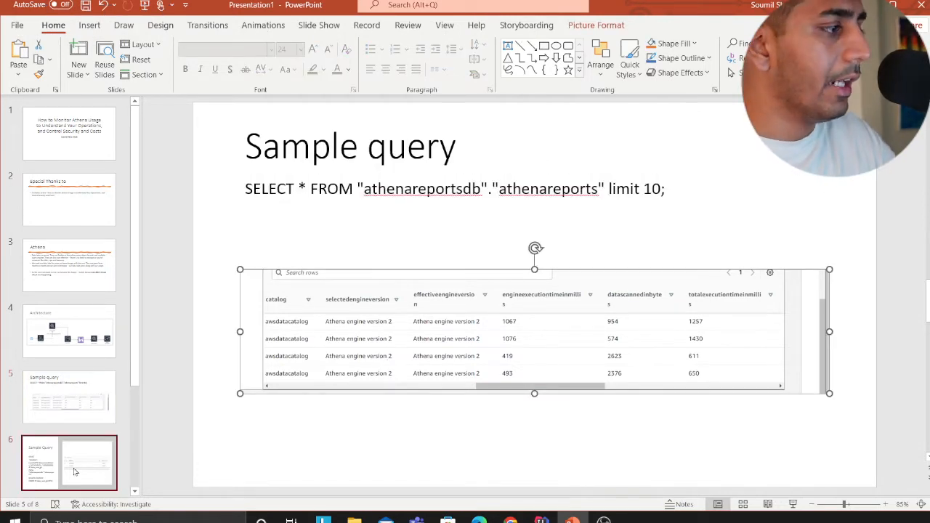
click(69, 462)
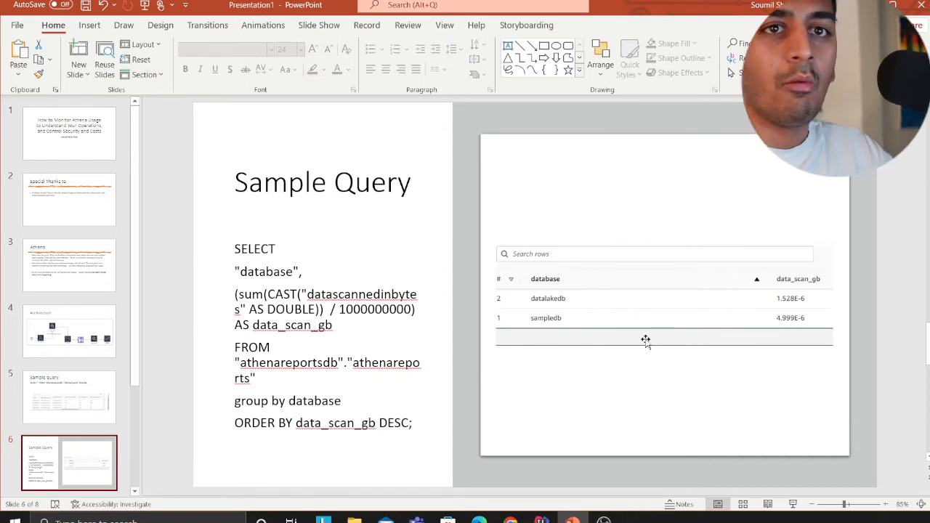
mouse_move(202, 416)
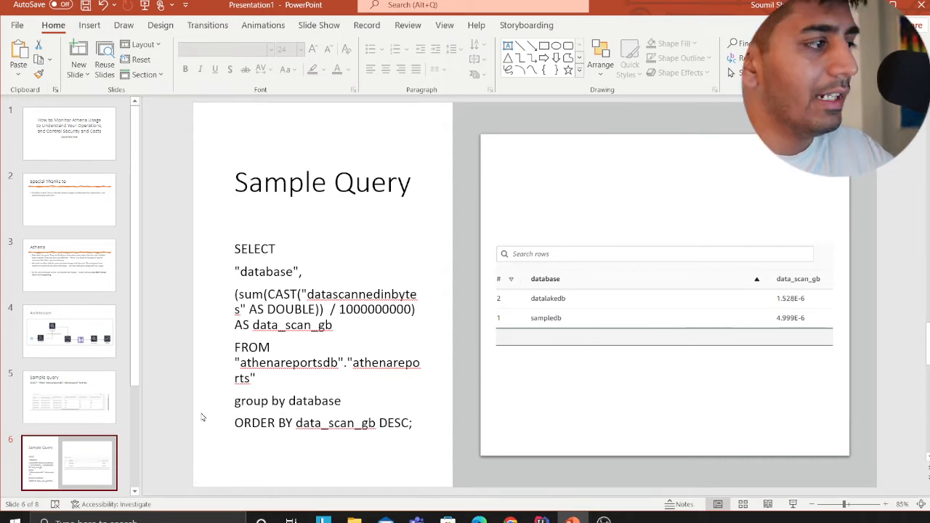
click(69, 407)
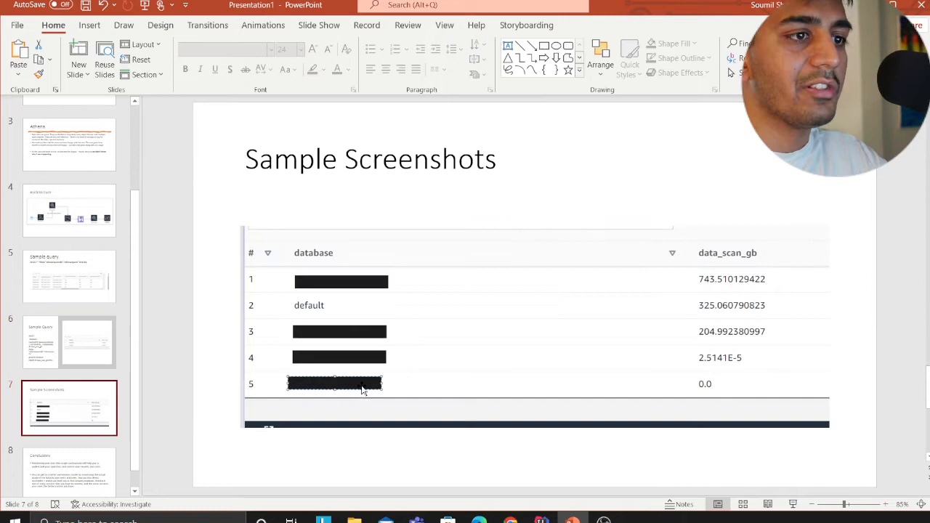
mouse_move(335, 325)
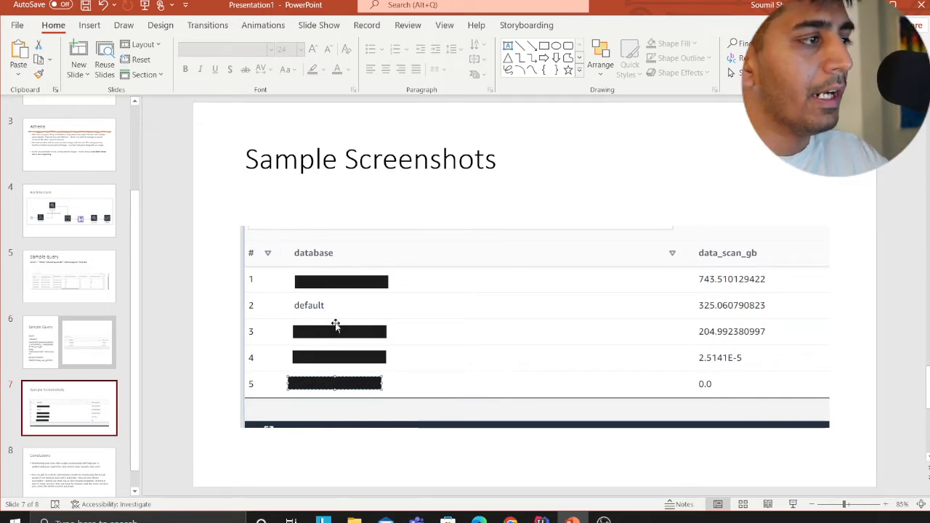
mouse_move(715, 277)
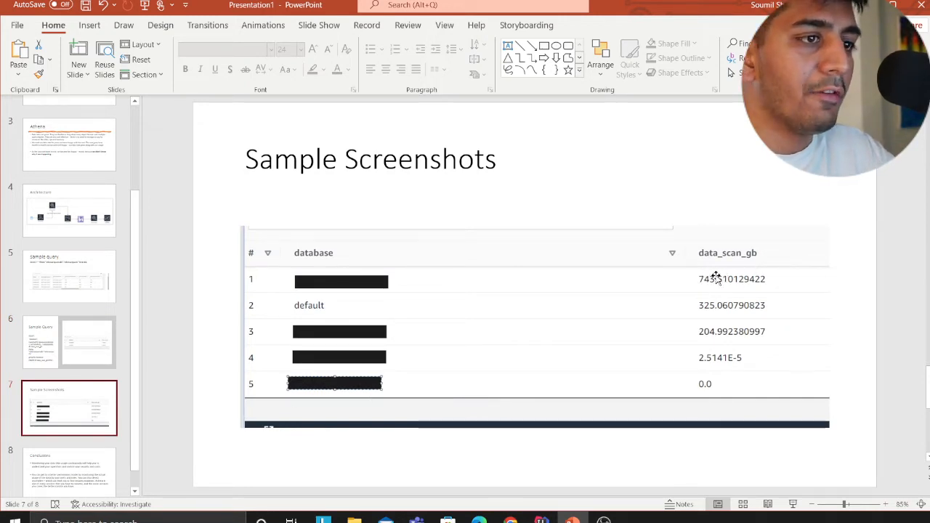
mouse_move(581, 300)
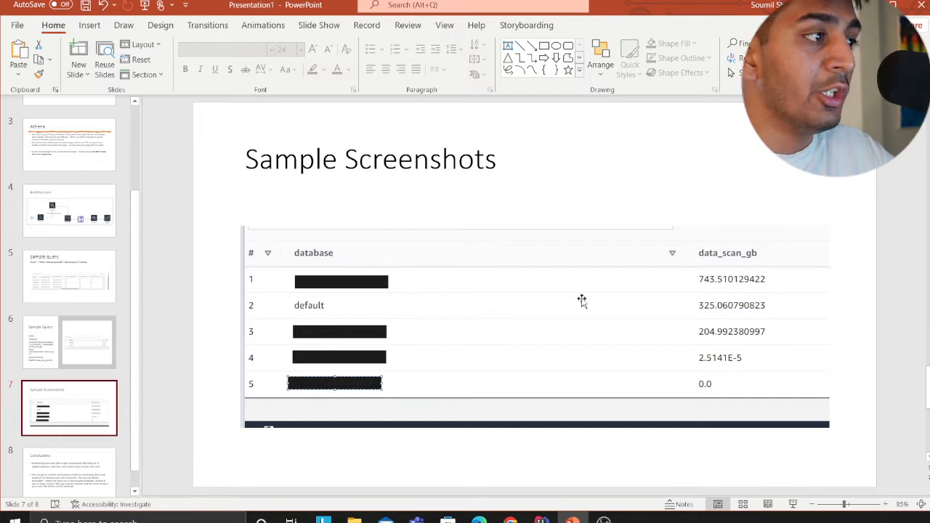
mouse_move(789, 283)
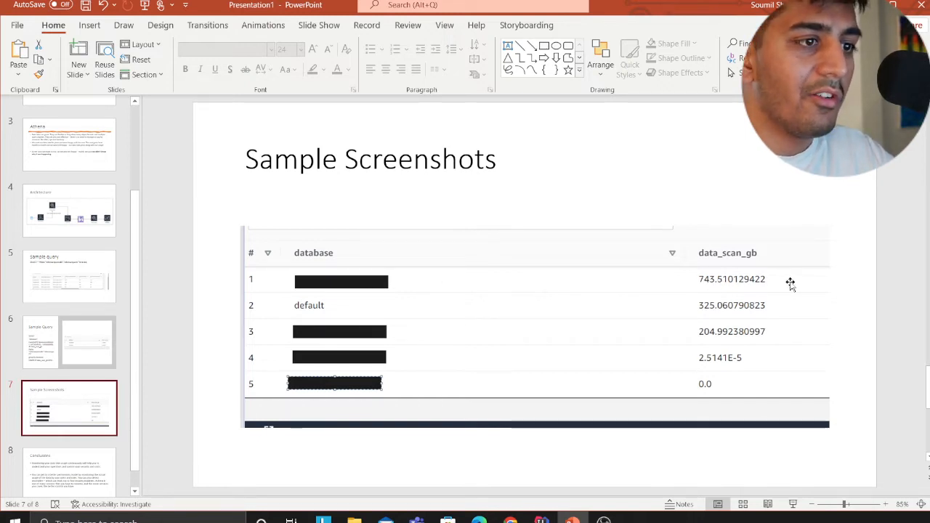
mouse_move(822, 342)
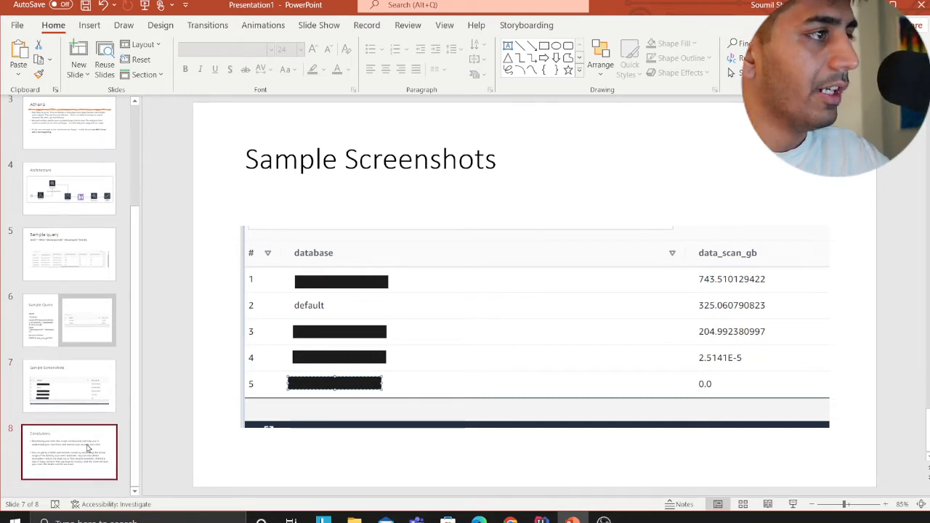
click(69, 451)
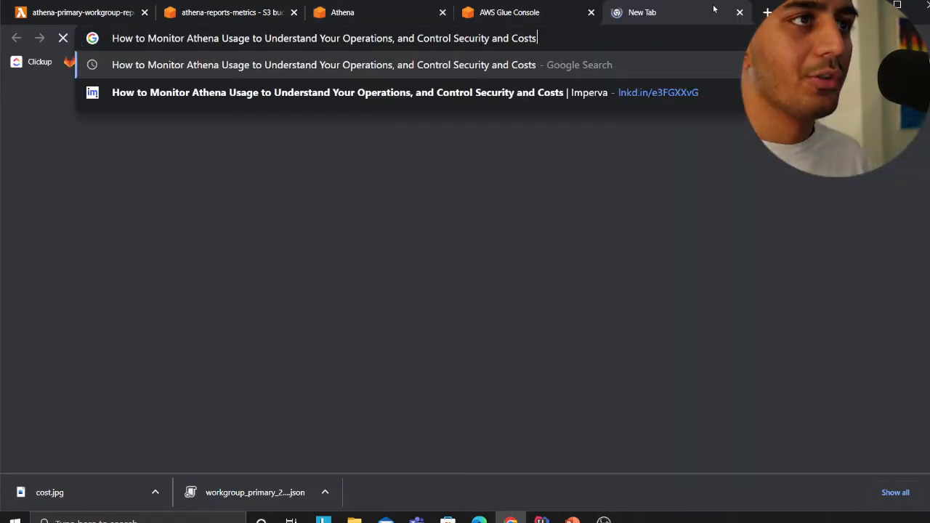
Search the article title and read the Imperva post on monitoring Athena usage.
key(Return)
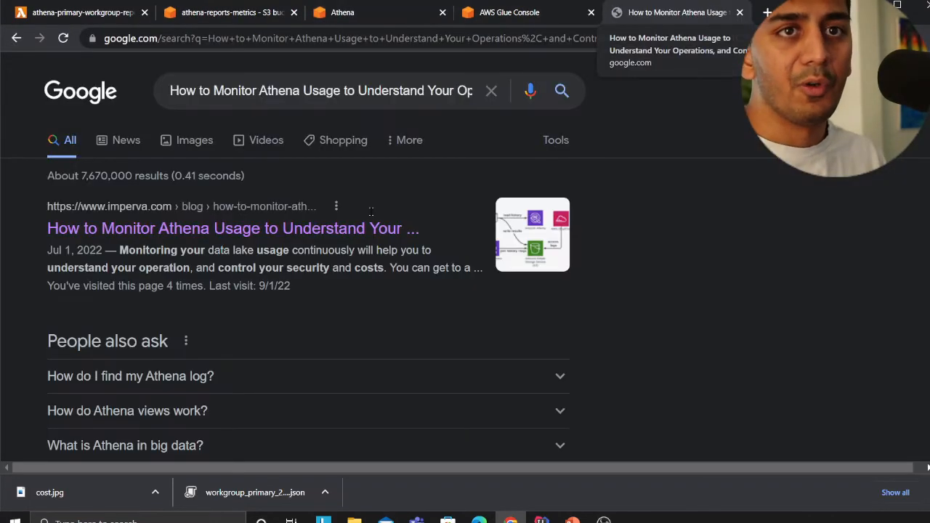
click(233, 228)
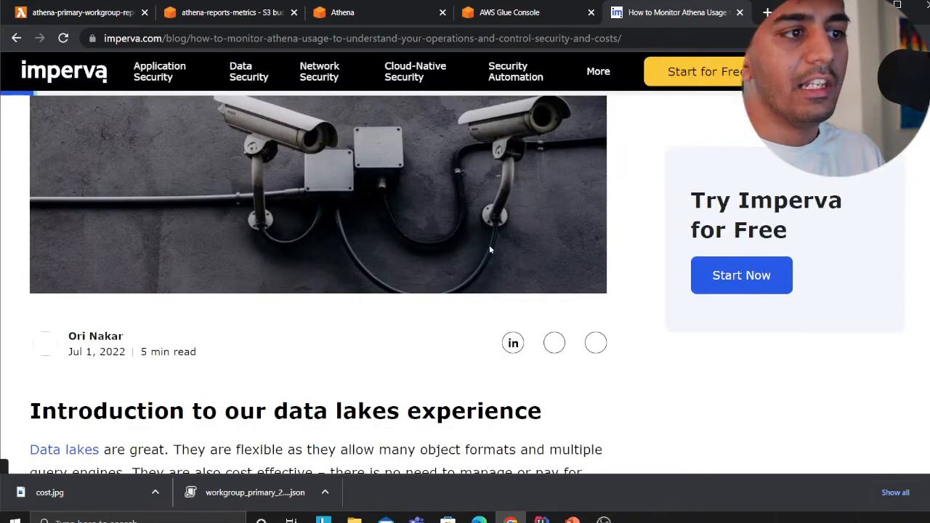
scroll(down, 3)
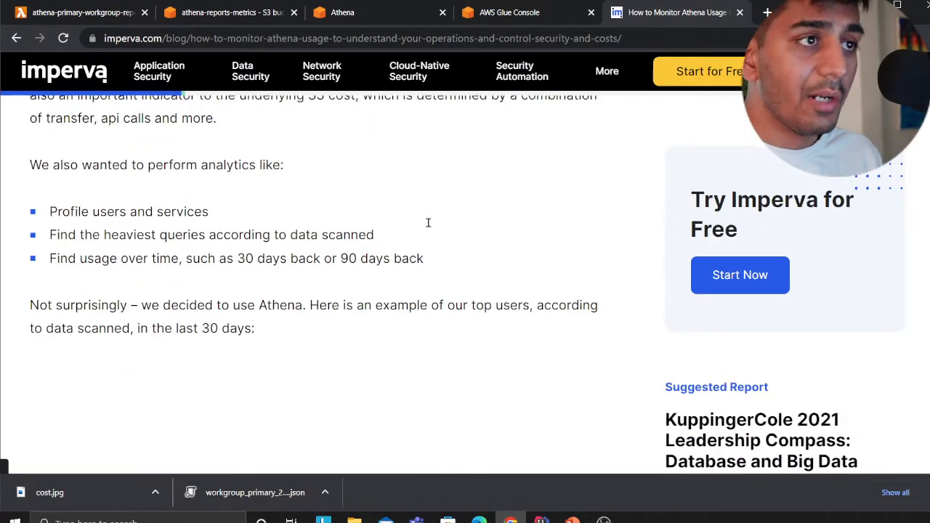
scroll(down, 3)
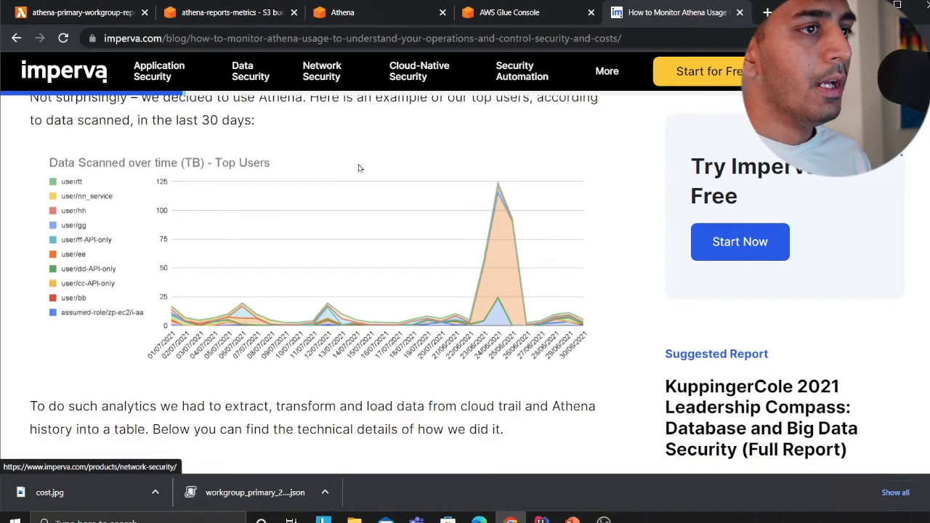
scroll(up, 3)
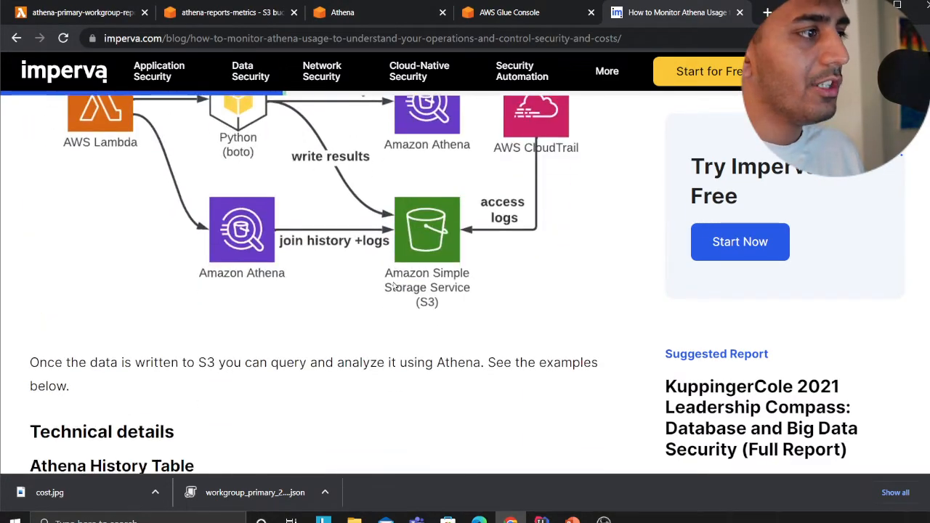
scroll(down, 3)
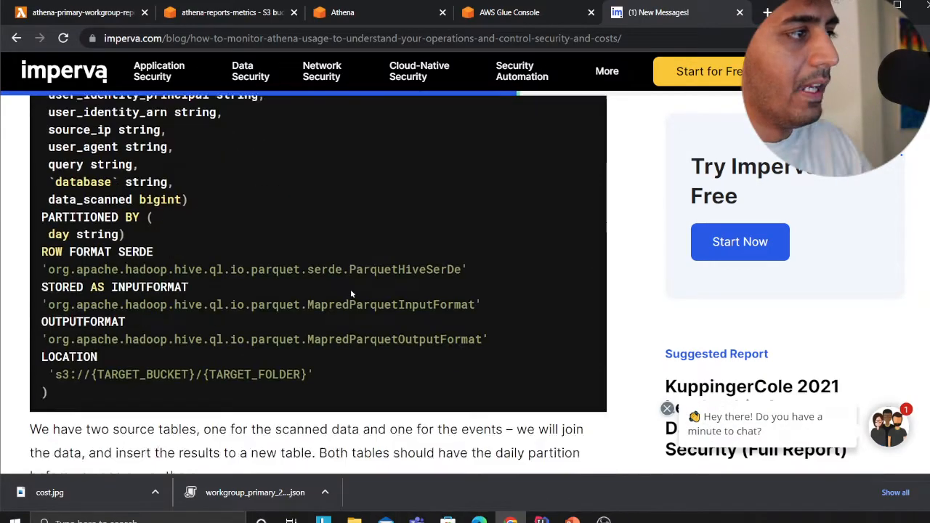
scroll(down, 3)
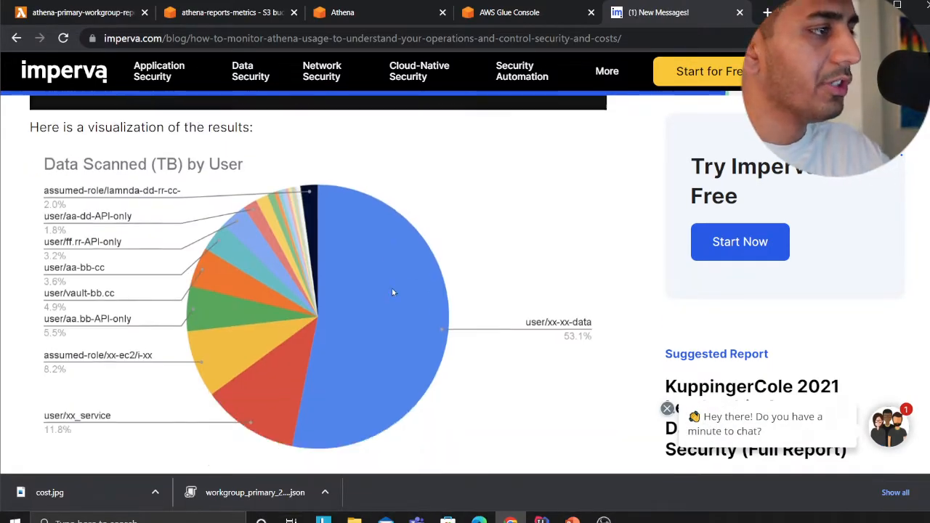
scroll(down, 3)
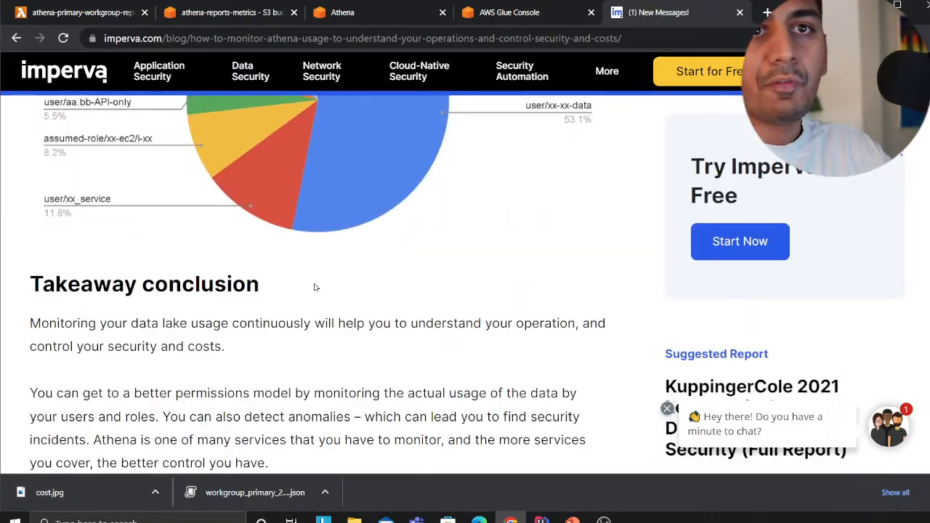
click(509, 12)
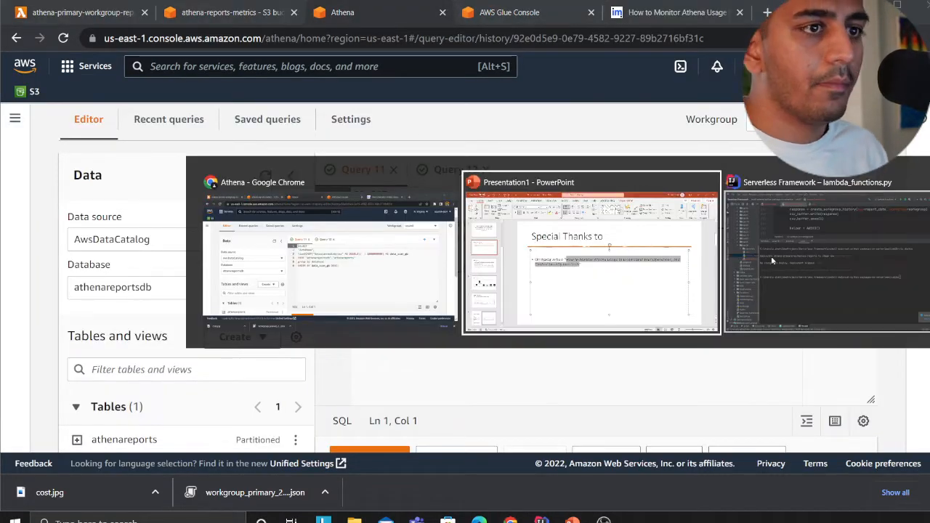
Review the .env settings in PyCharm, then view lambda_functions.py.
click(827, 252)
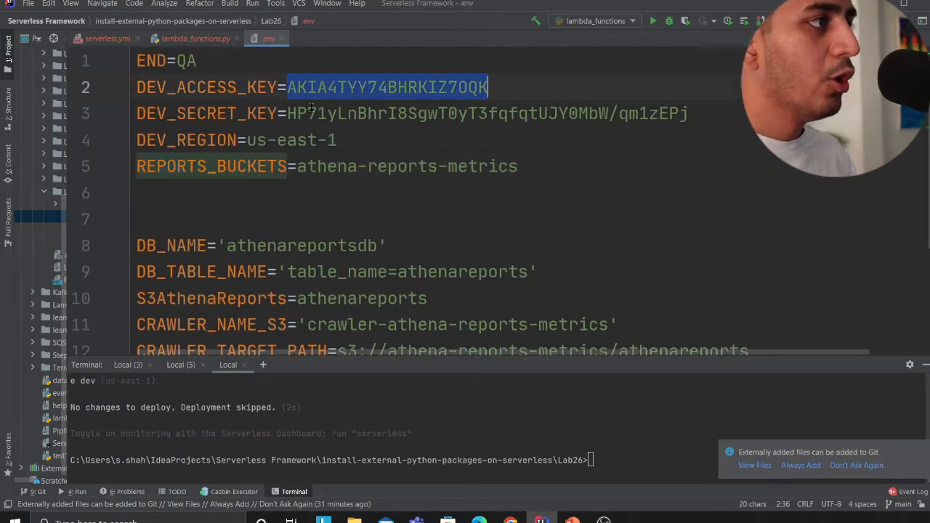
click(355, 166)
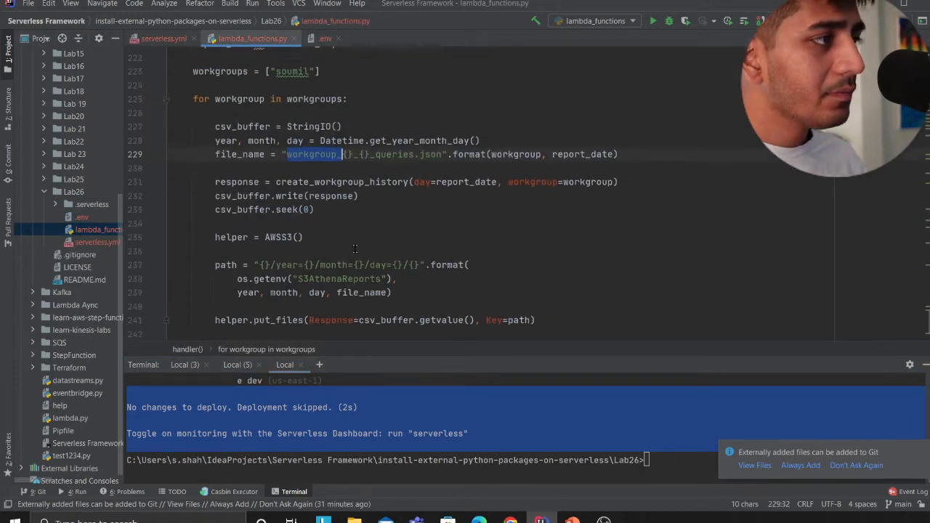
Review the handler's single-workgroup export loop, then switch to serverless.yml.
scroll(up, 3)
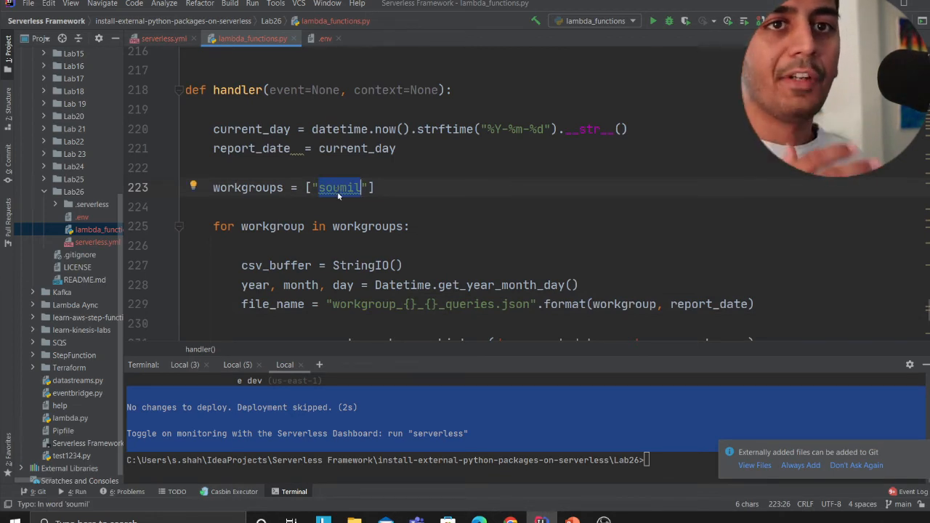
mouse_move(322, 166)
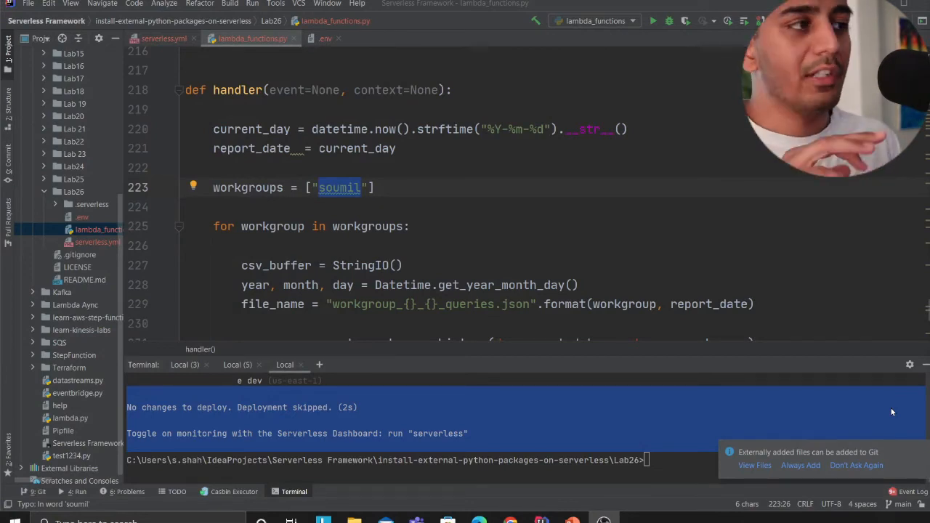
click(95, 242)
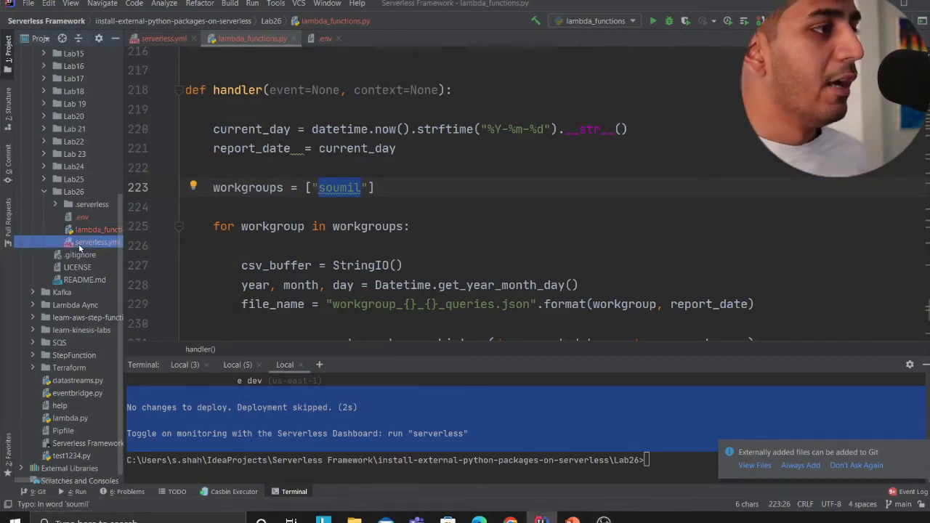